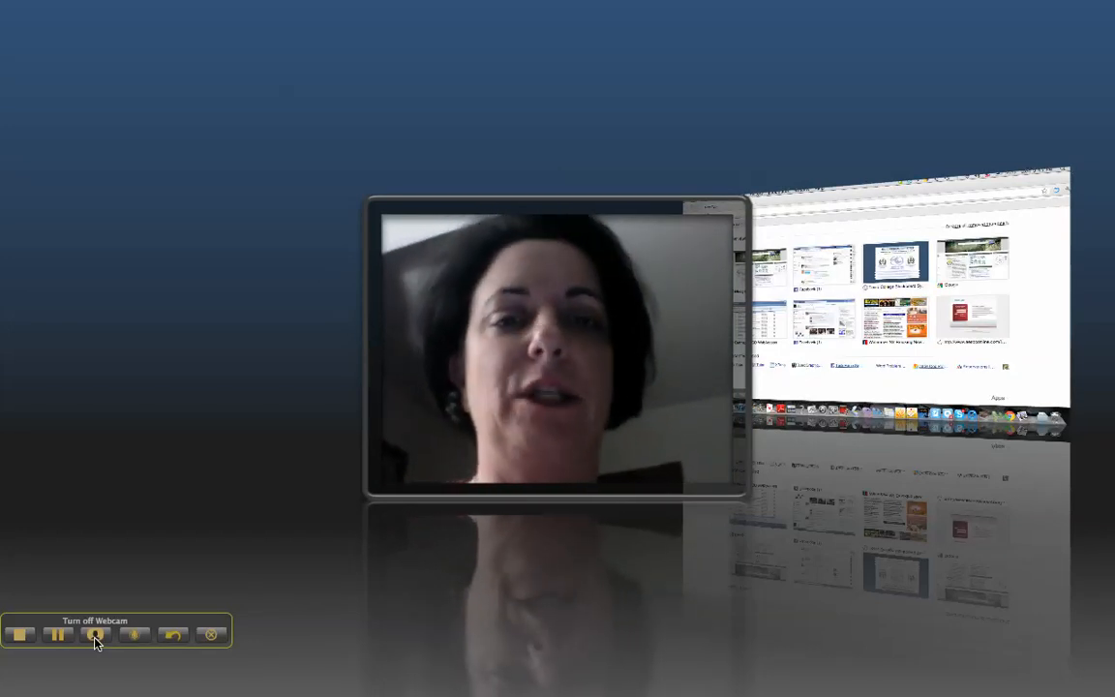
Turn off the Jing webcam preview while the screen recording keeps running.
left_click(94, 635)
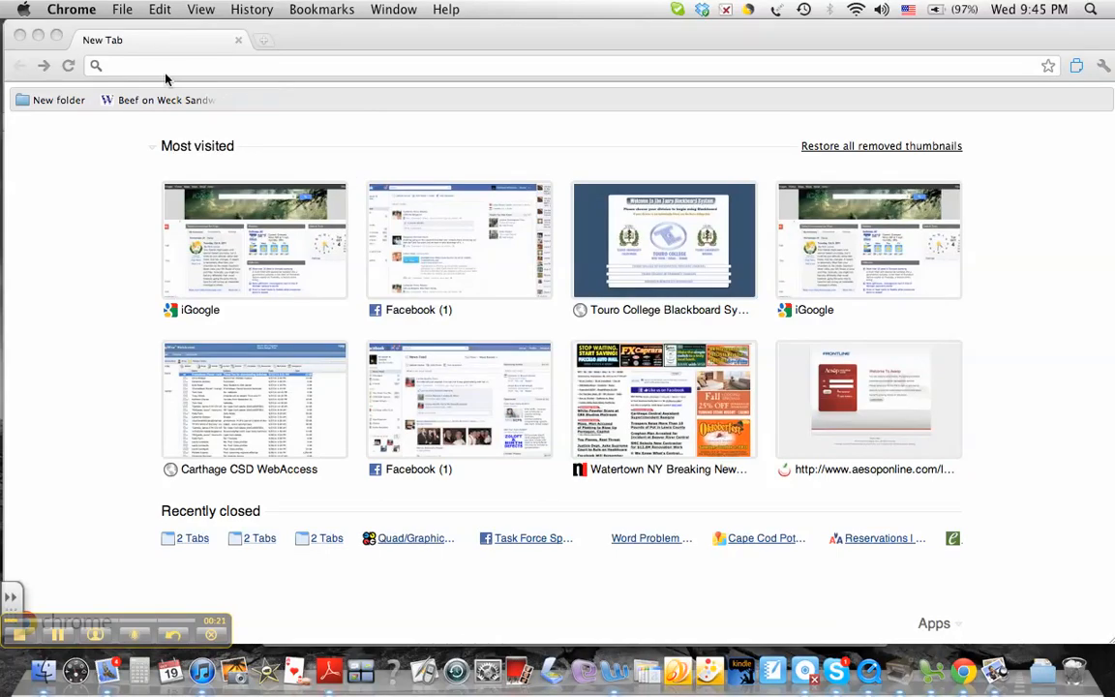
Go to wordle.net in the empty Chrome tab.
left_click(160, 64)
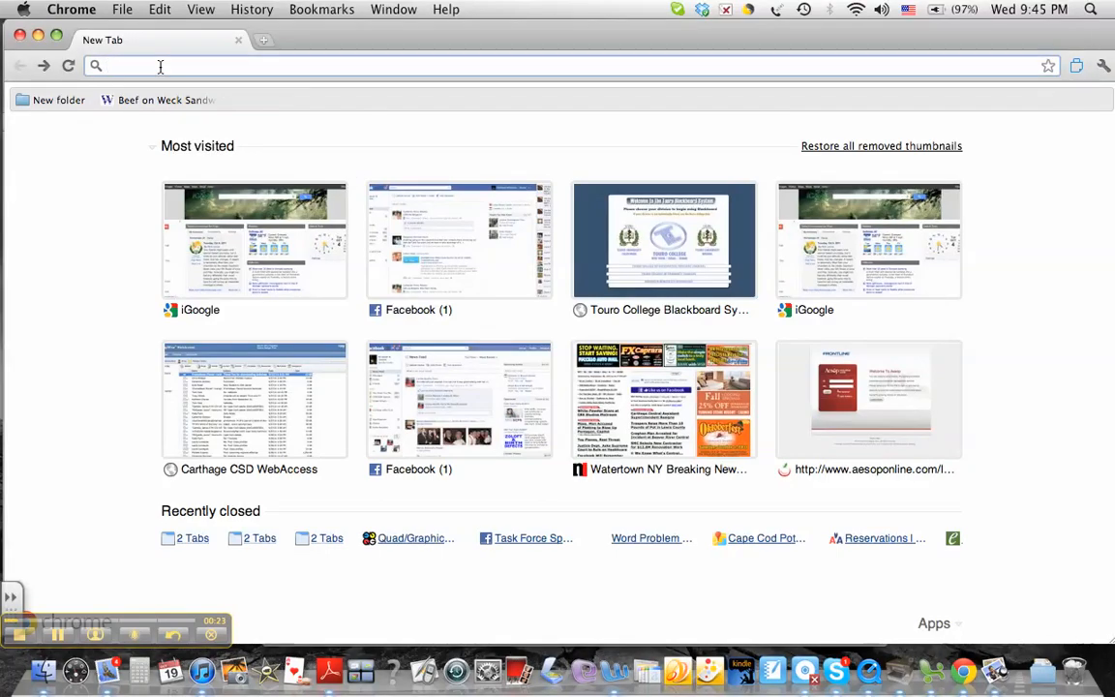
left_click(387, 65)
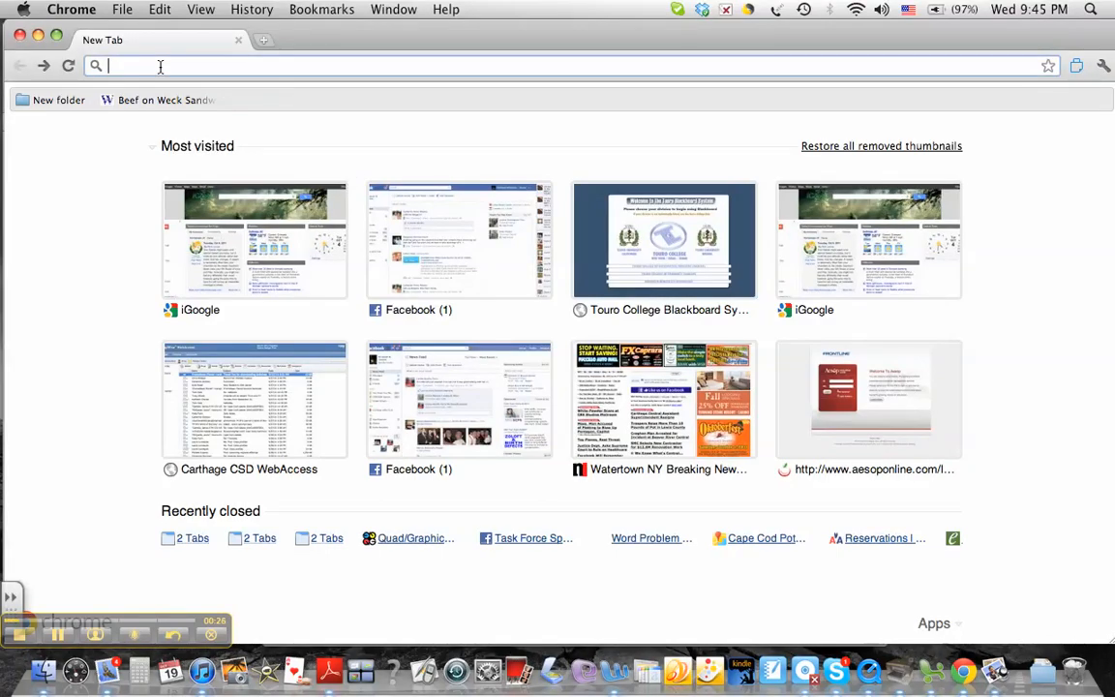
type("wordle.net")
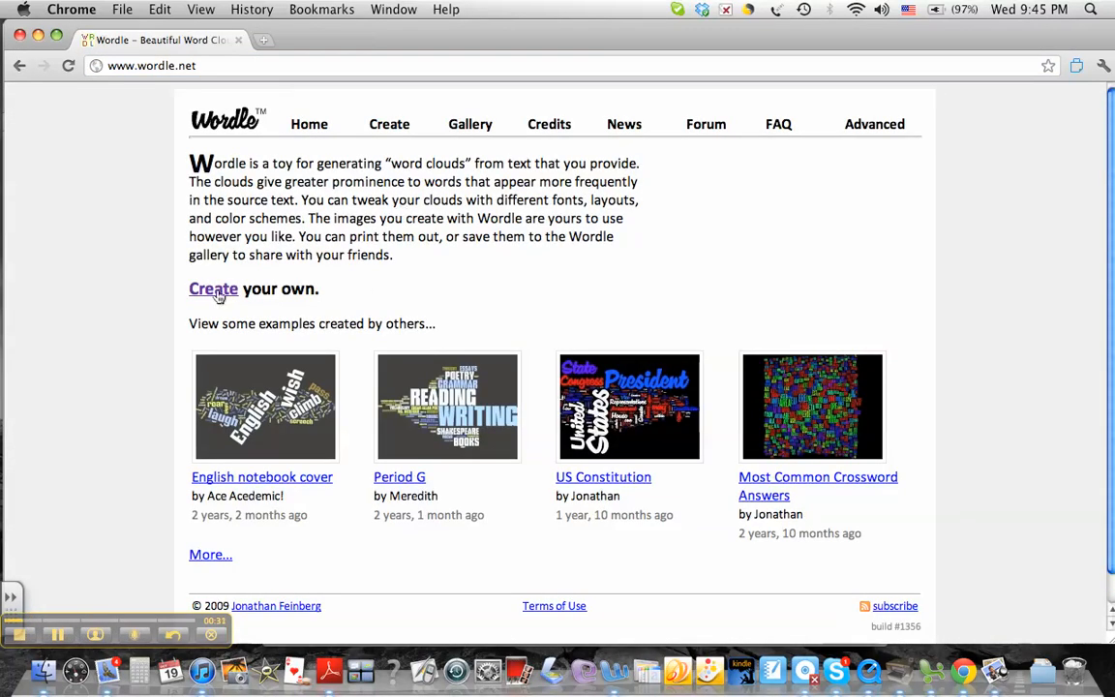
left_click(213, 288)
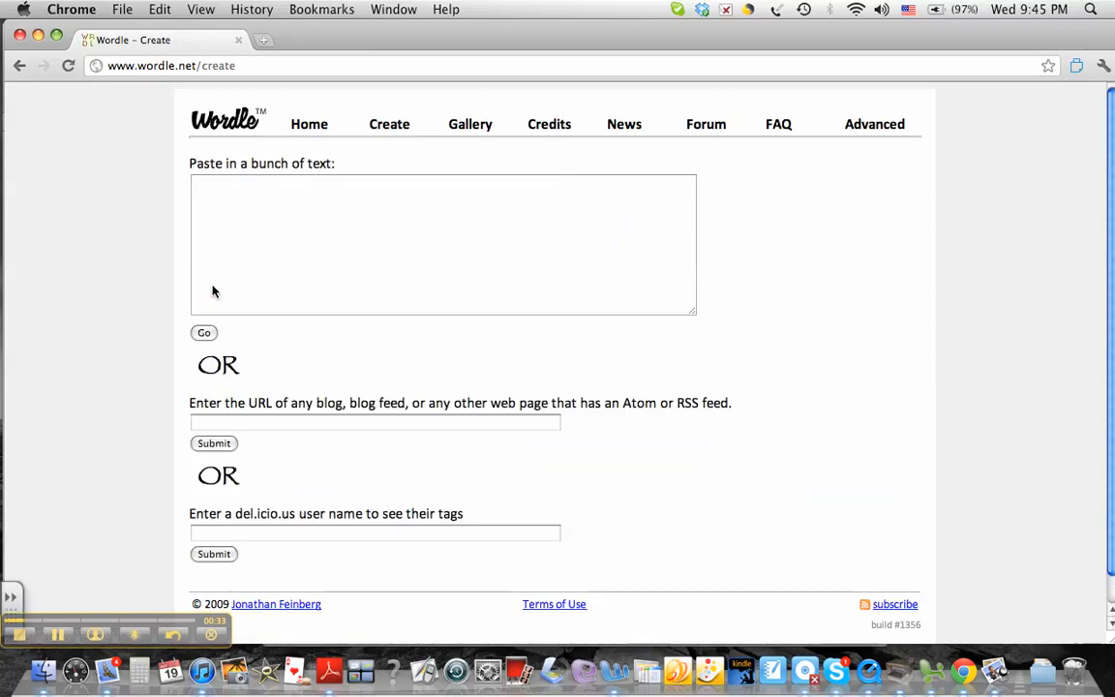
mouse_move(298, 262)
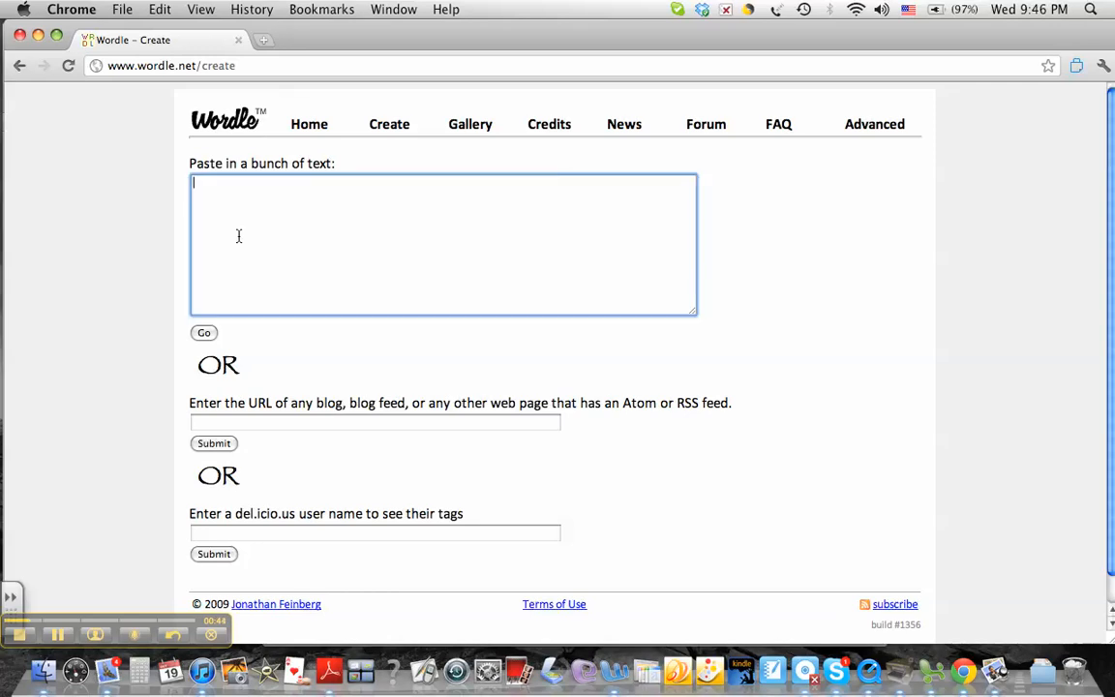
type("/Users/elizabethgamble/Desktop/Touro college/Worldle 3.png")
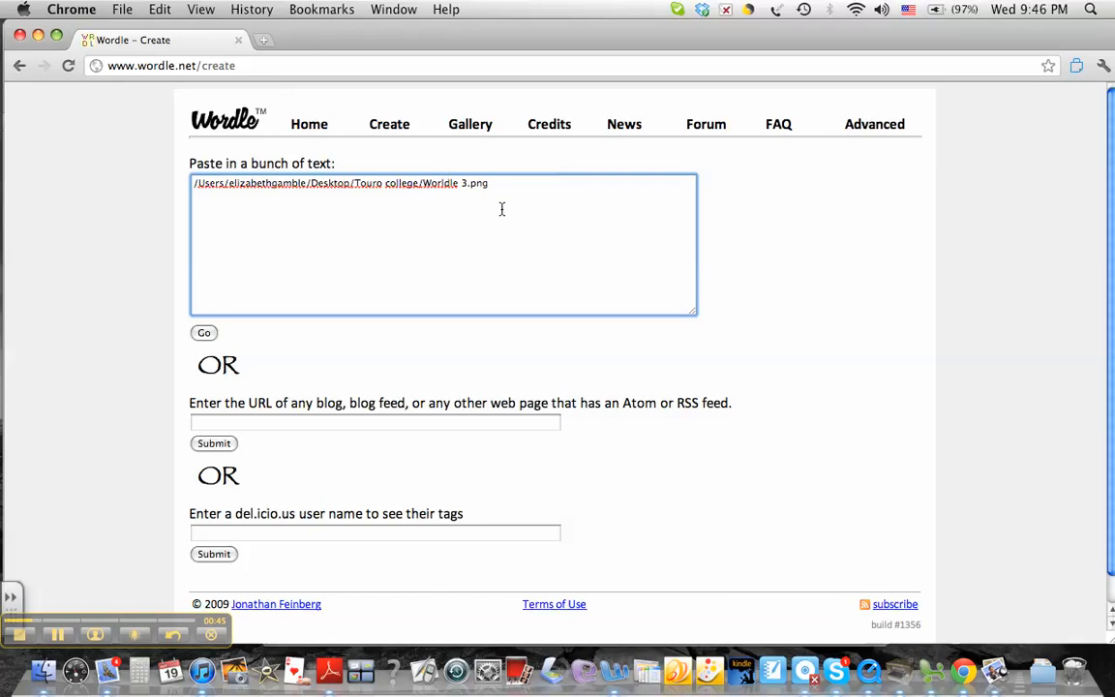
mouse_move(494, 183)
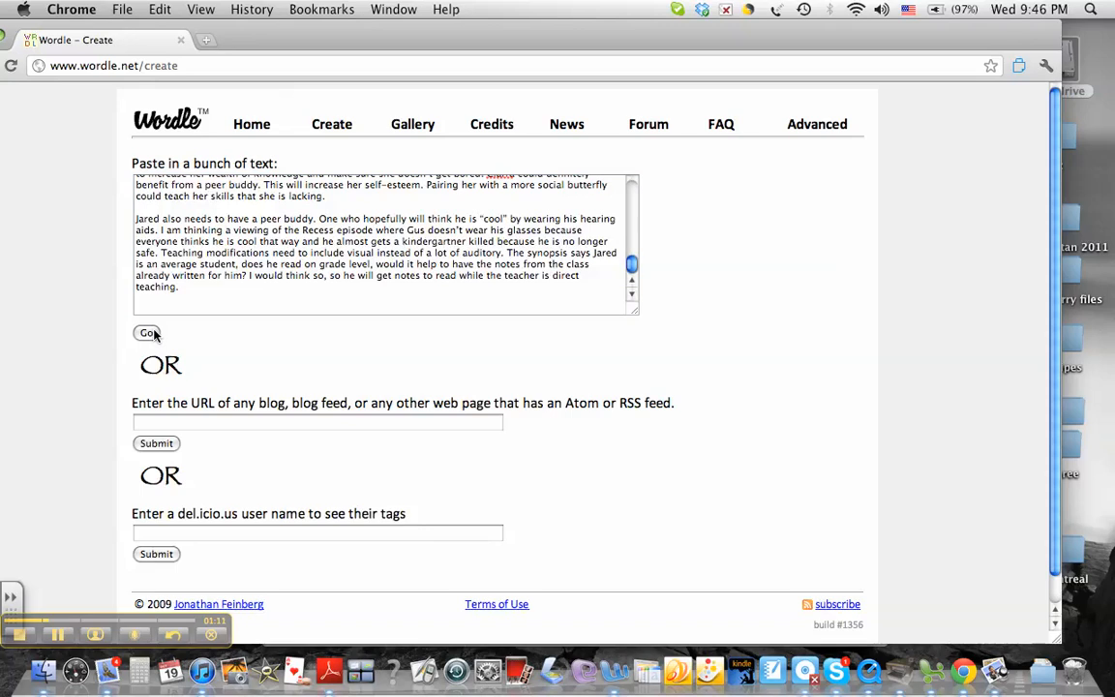
left_click(146, 332)
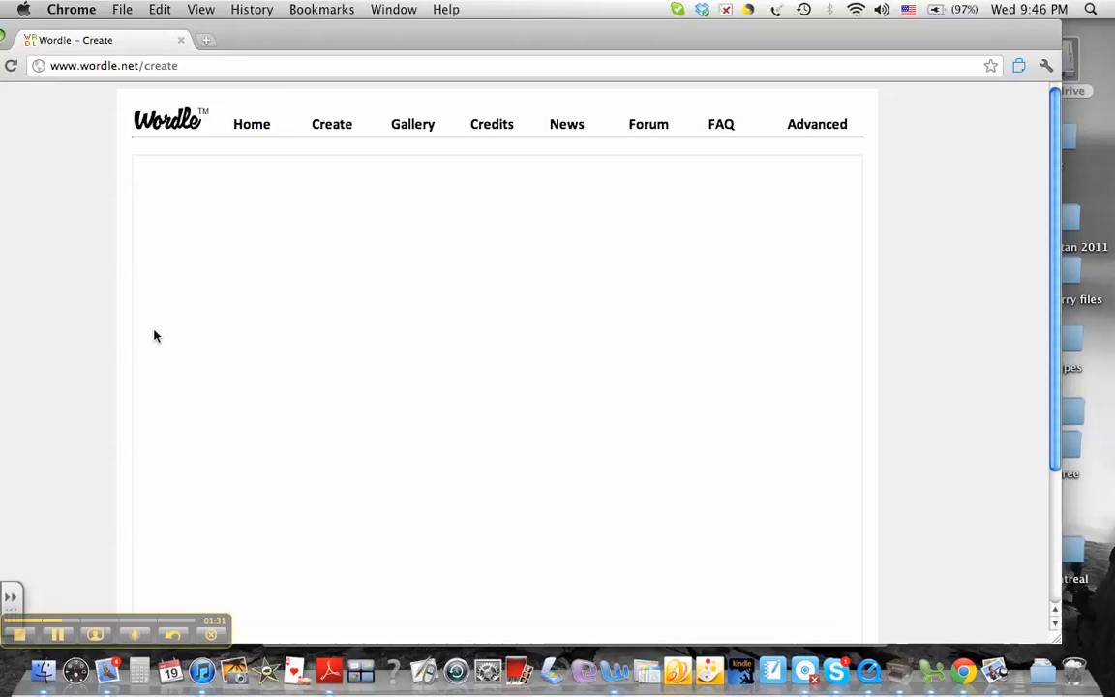
mouse_move(511, 58)
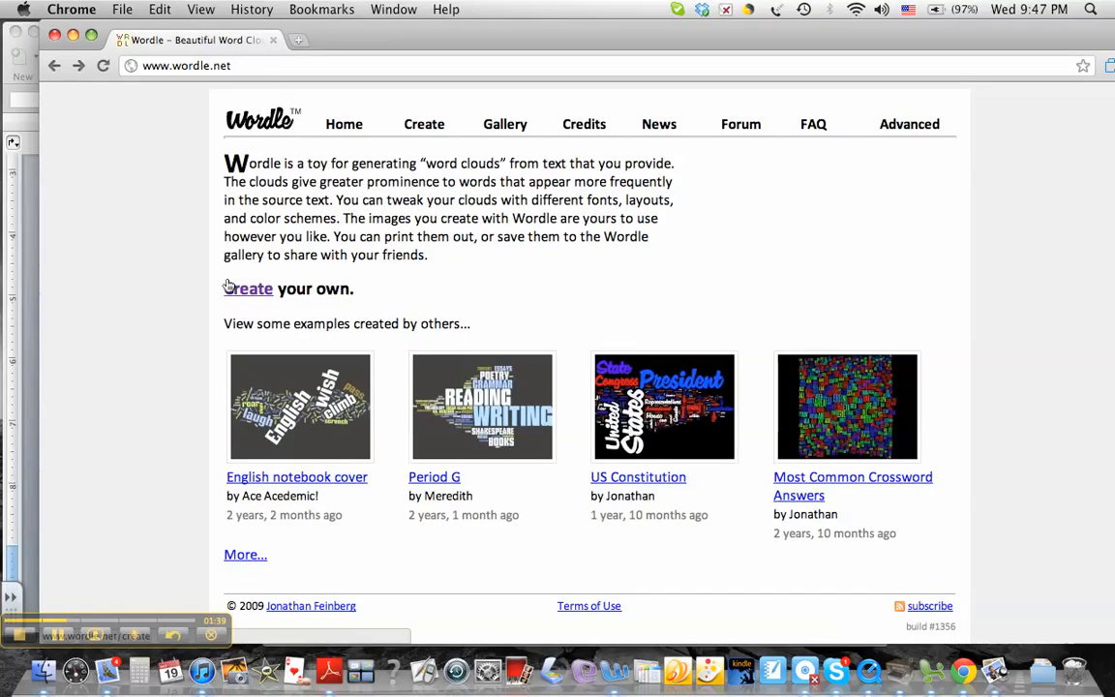
Open Wordle's Create page and paste in the assignment text to build the cloud.
left_click(248, 288)
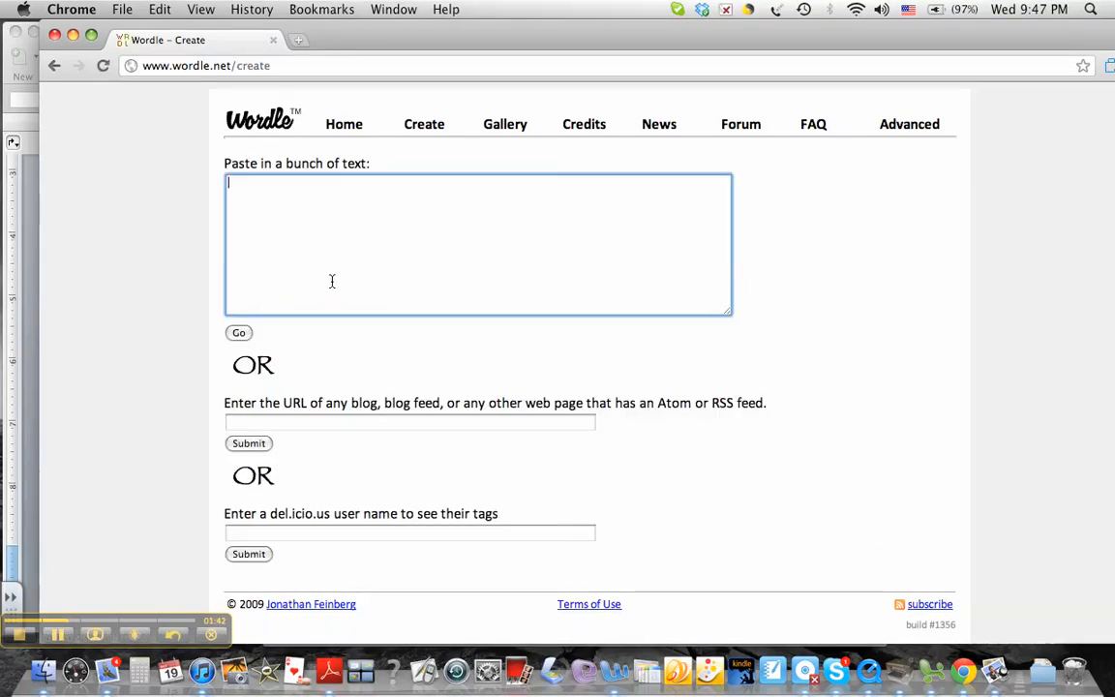
left_click(238, 332)
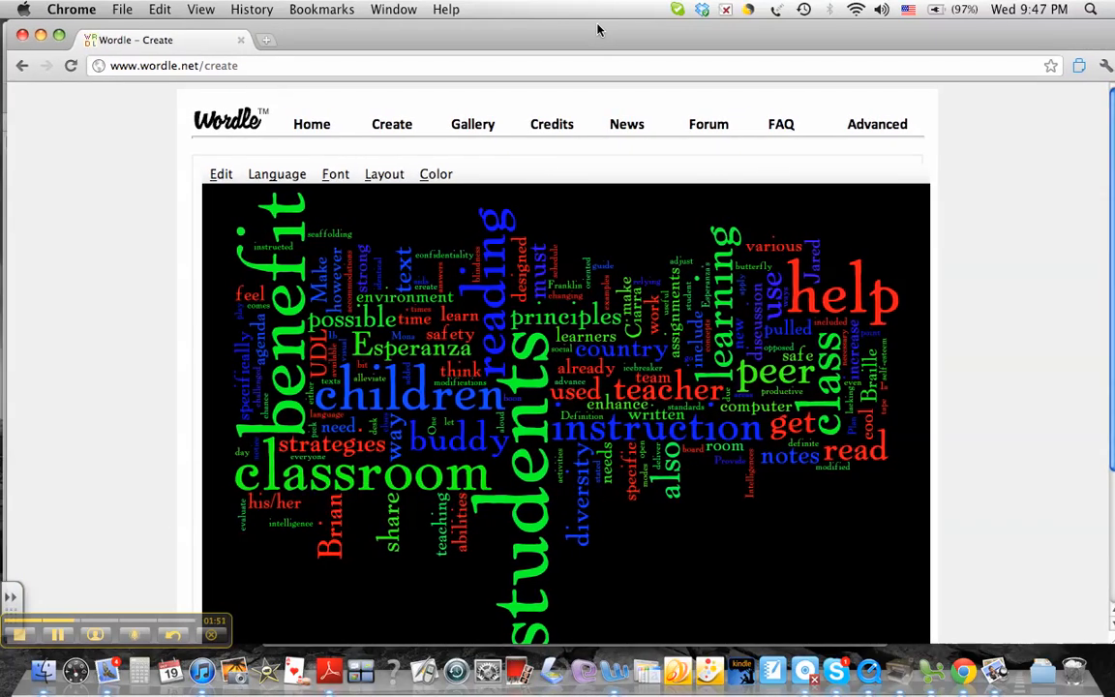
scroll("down", 3)
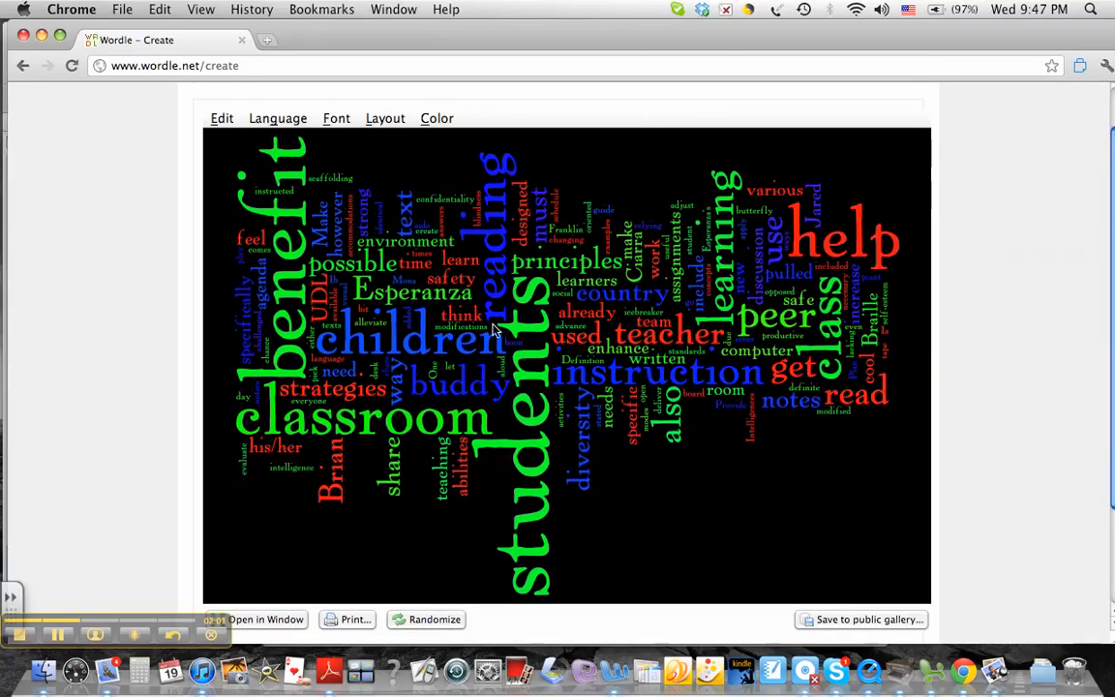
Recolor the cloud in warm browns, golds and oranges and switch to a rounder layout.
left_click(435, 117)
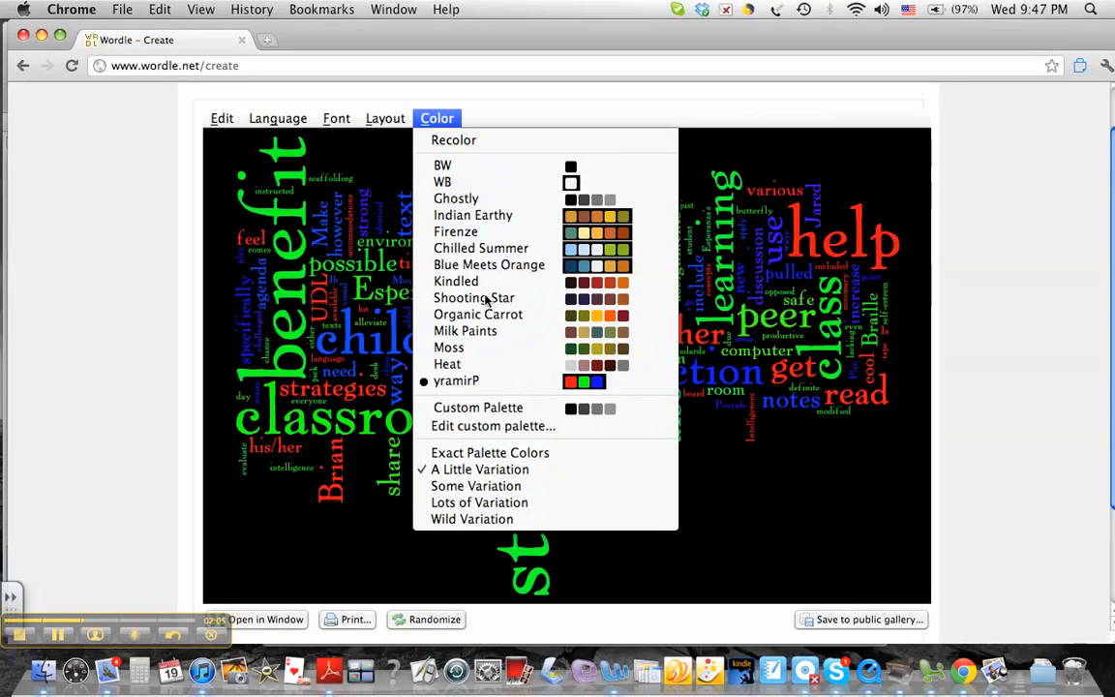
mouse_move(649, 269)
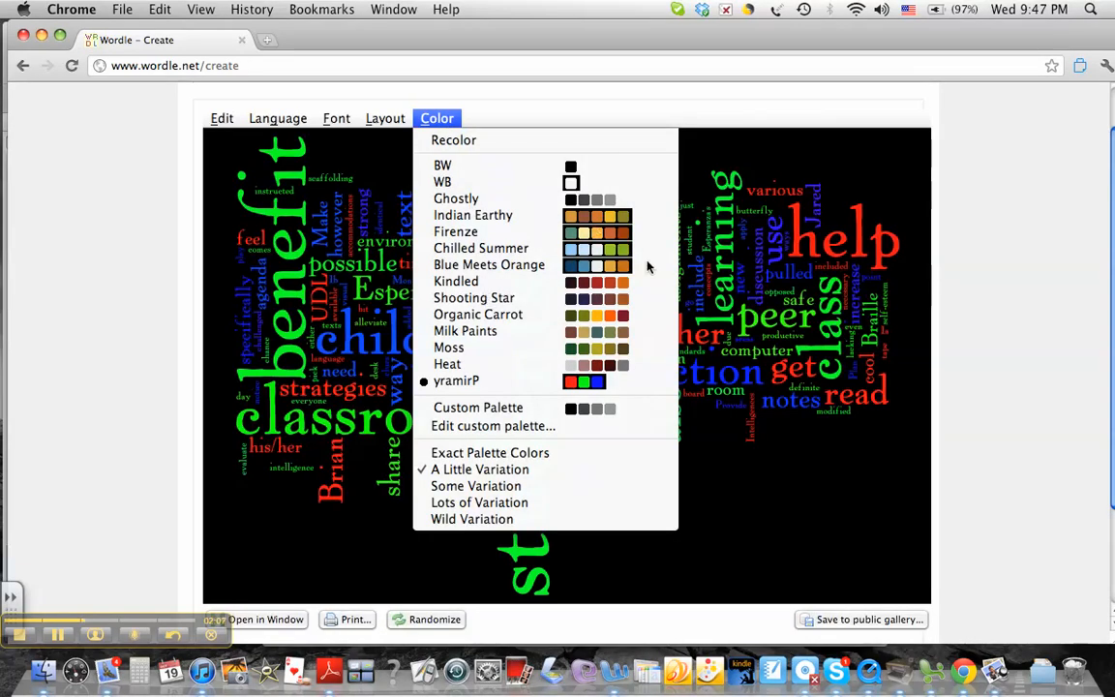
mouse_move(519, 308)
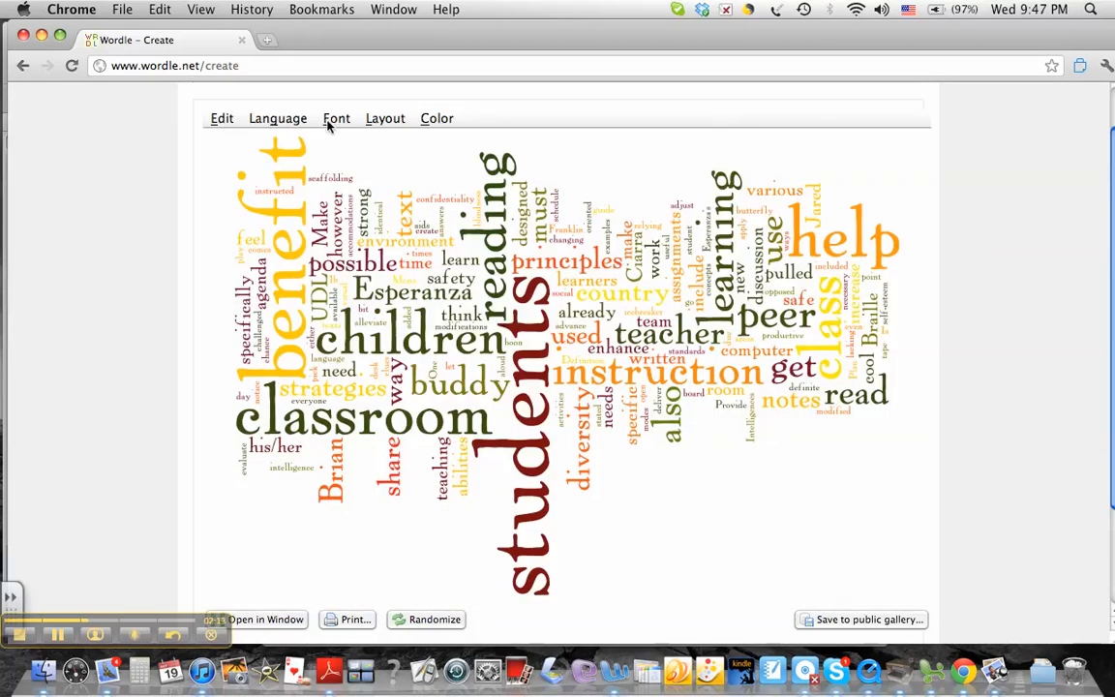
left_click(384, 118)
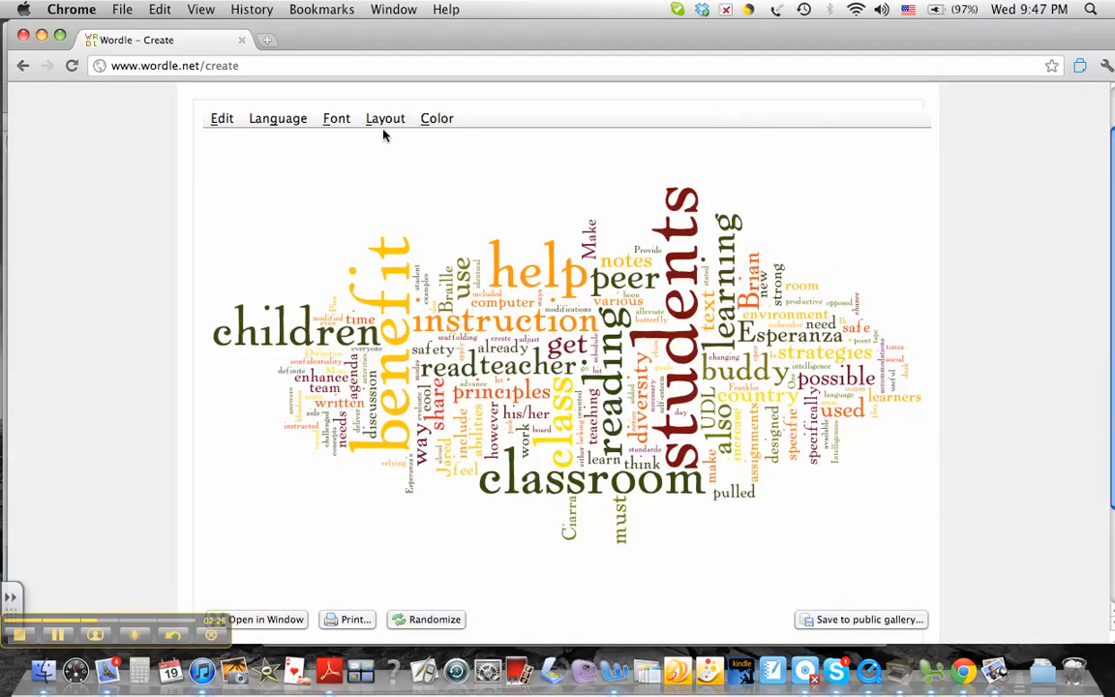
Try several random styles, then pick a new layout so the cloud redraws.
left_click(385, 118)
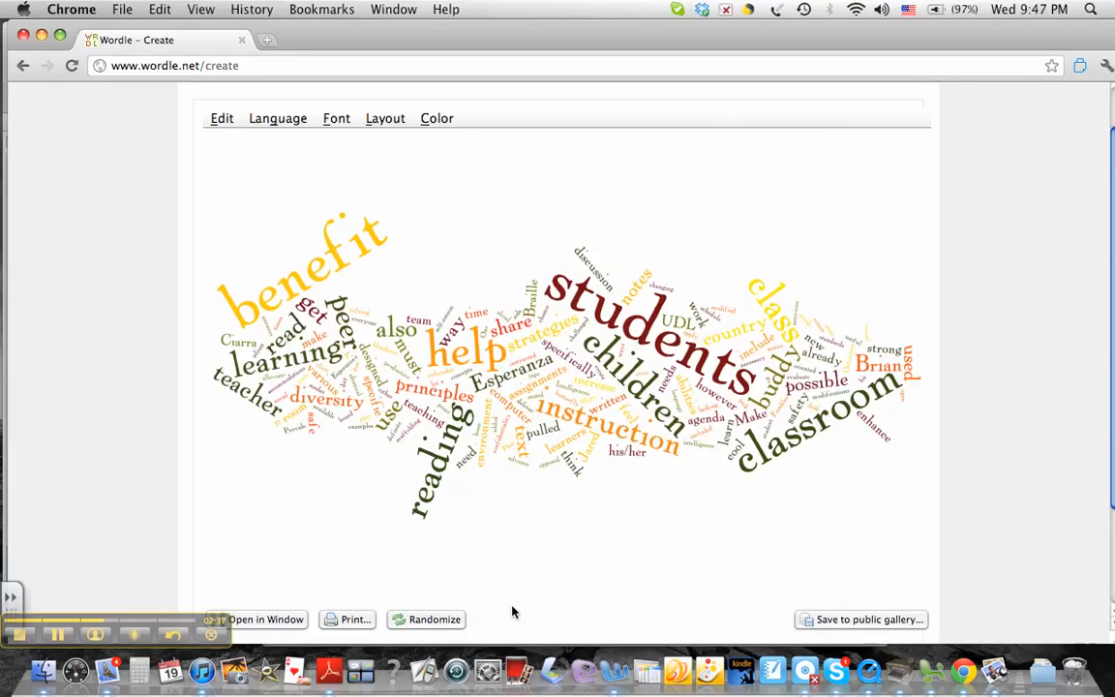
mouse_move(463, 567)
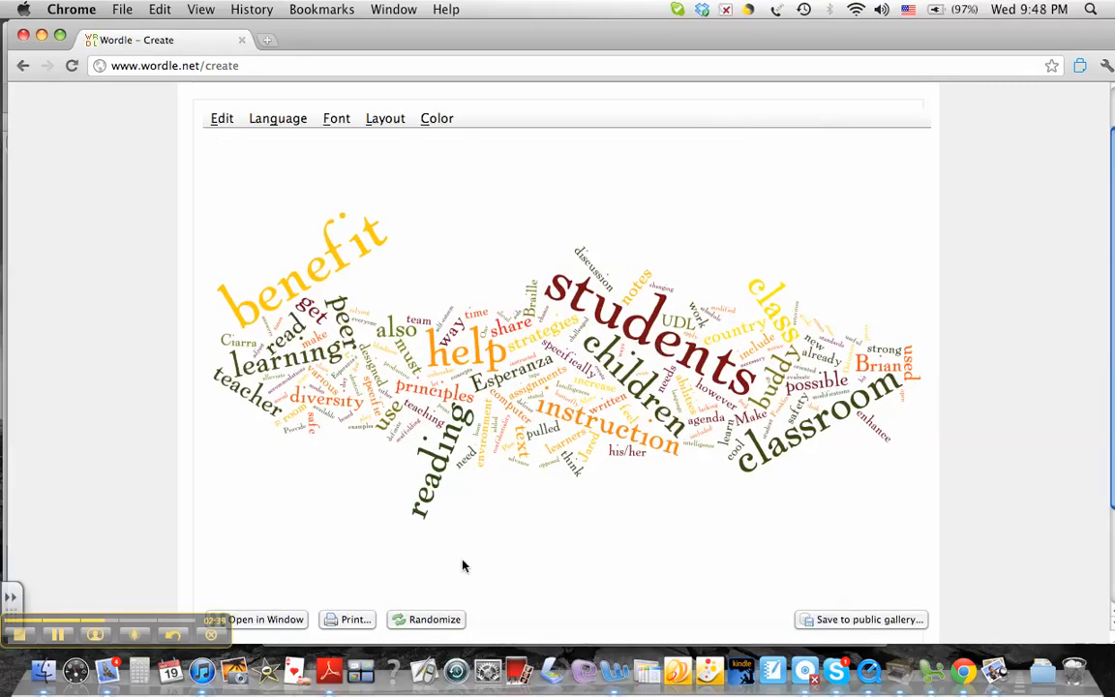
left_click(435, 619)
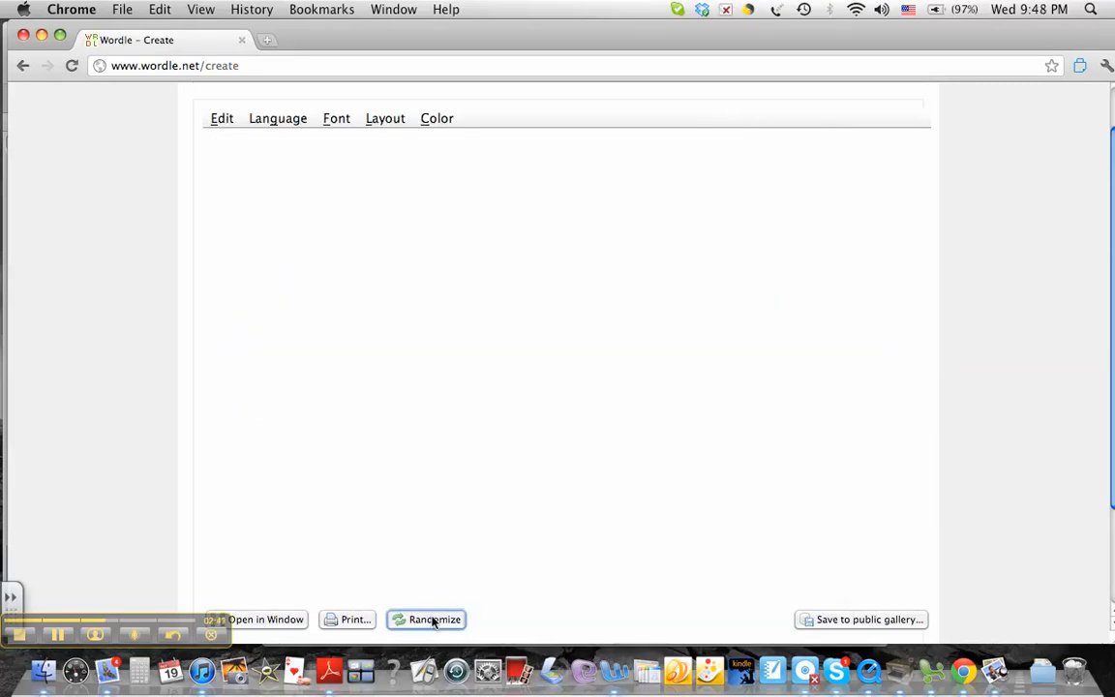
left_click(427, 619)
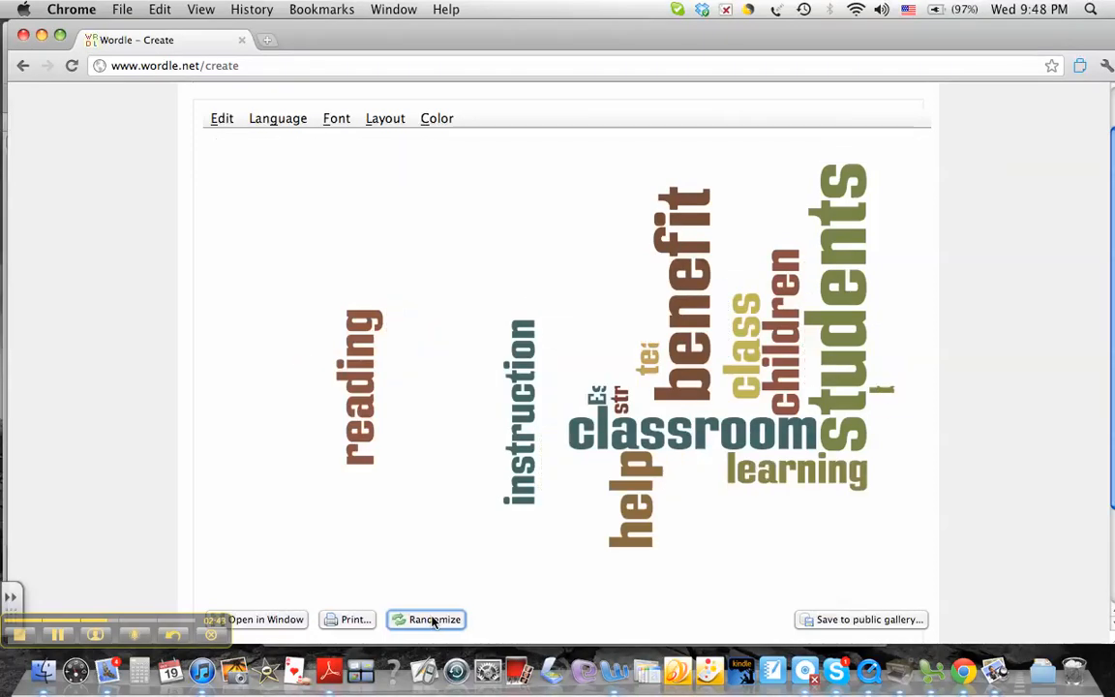
left_click(434, 619)
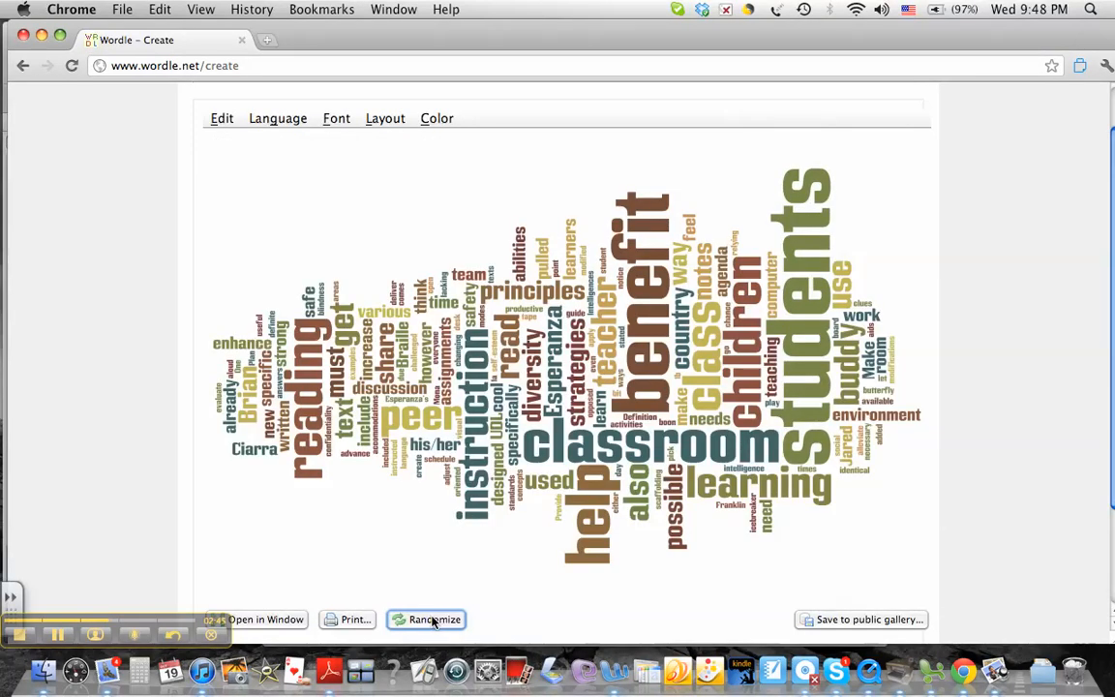
mouse_move(375, 131)
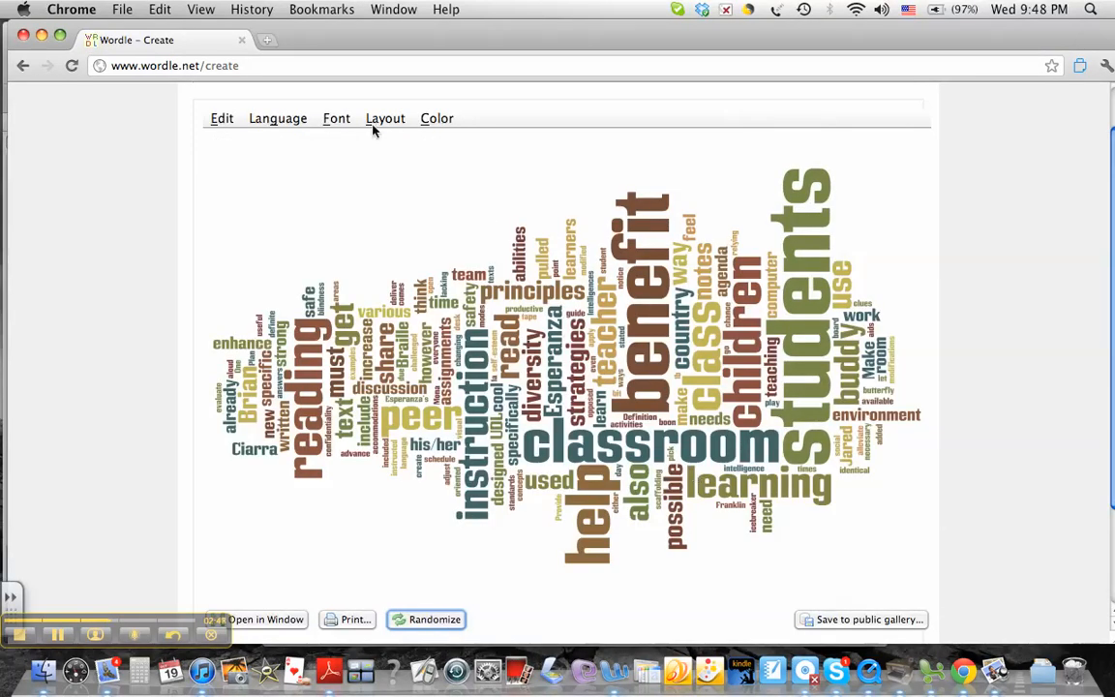
left_click(336, 118)
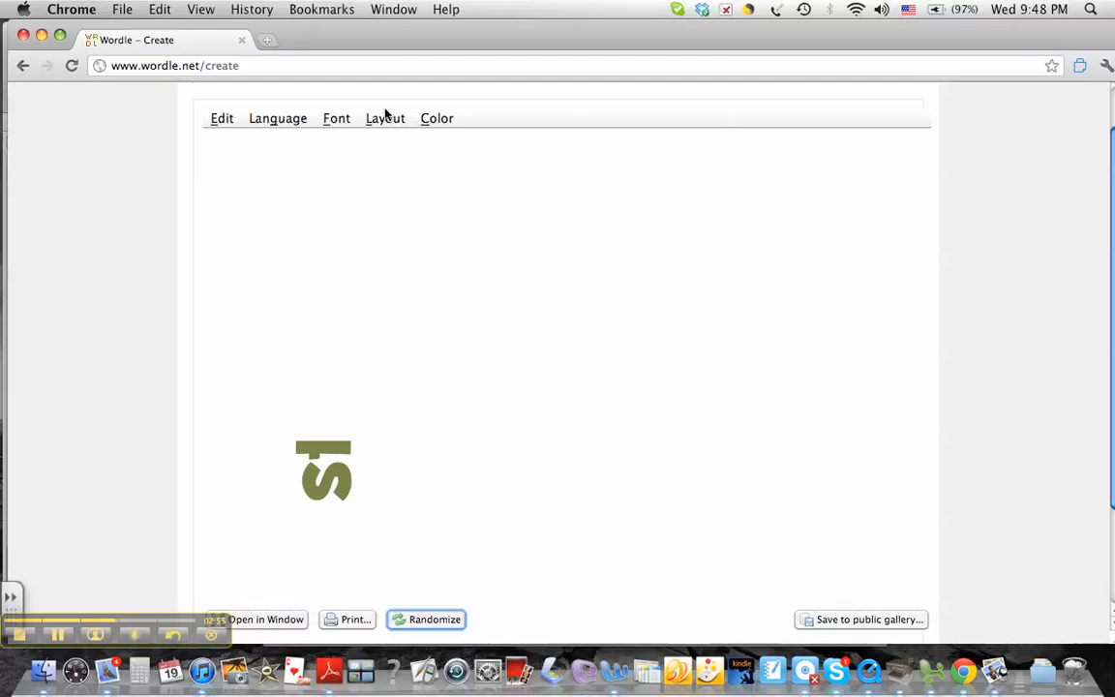
Re-layout the cloud with current settings and recolor it in olive, teal and brown.
left_click(385, 118)
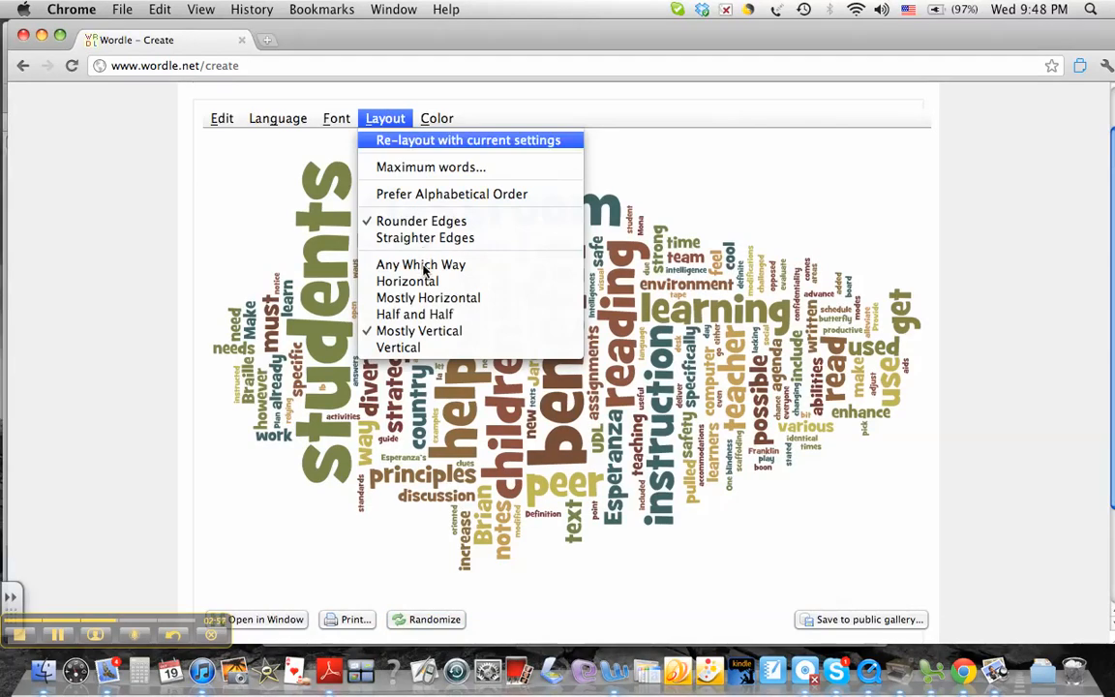
left_click(468, 140)
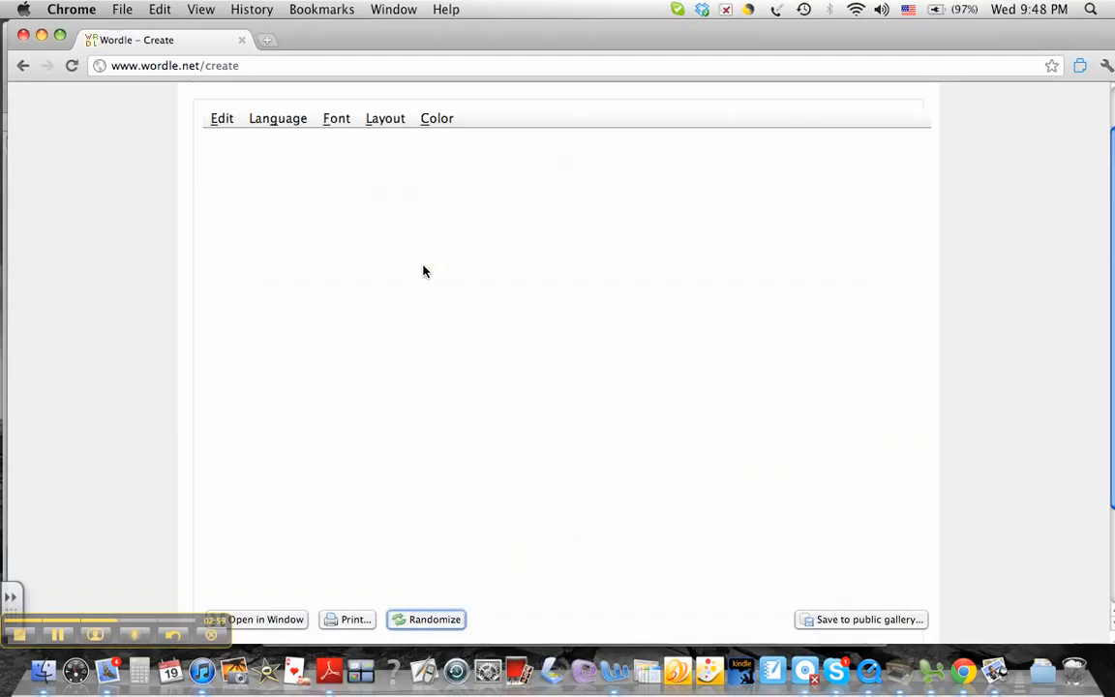
left_click(433, 619)
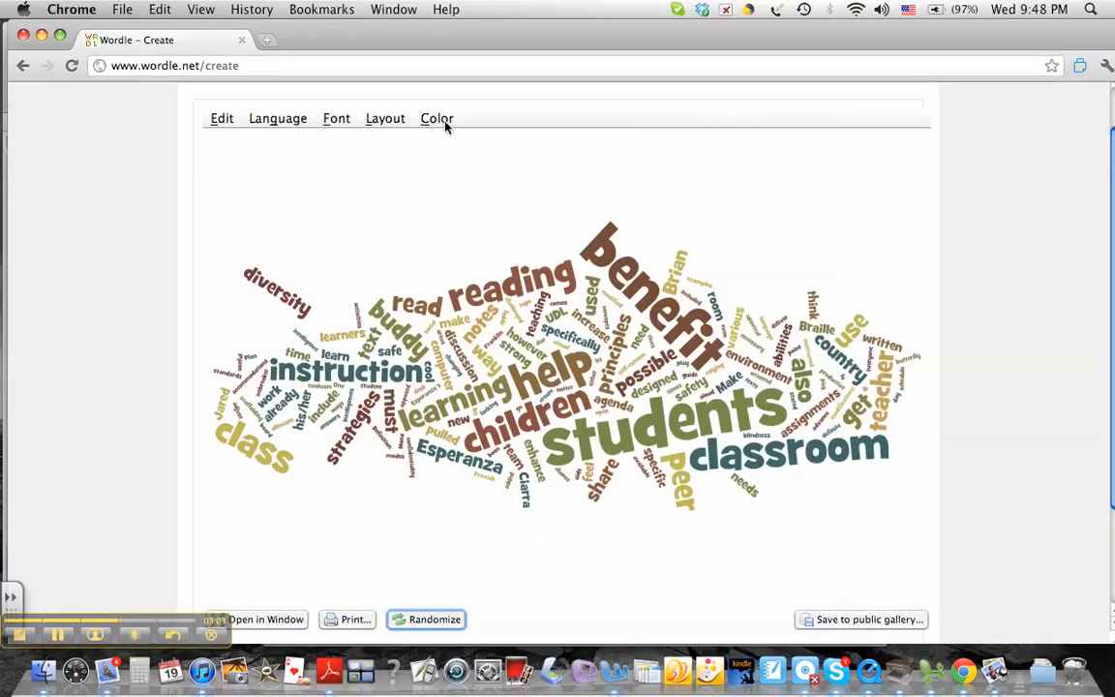
left_click(436, 118)
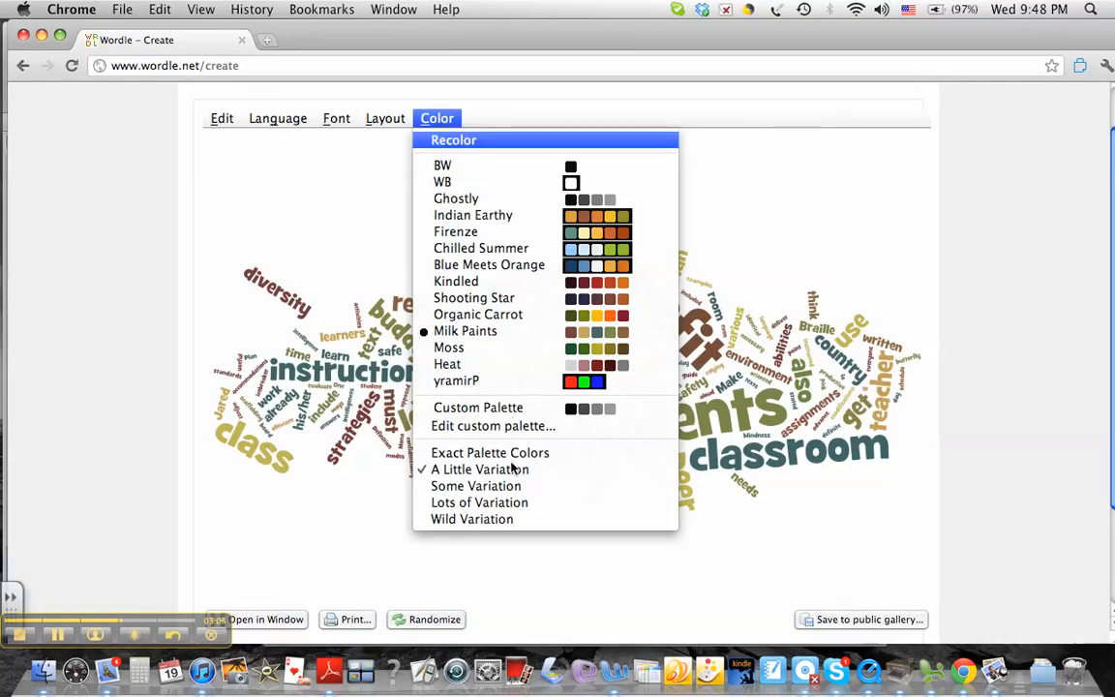
mouse_move(601, 344)
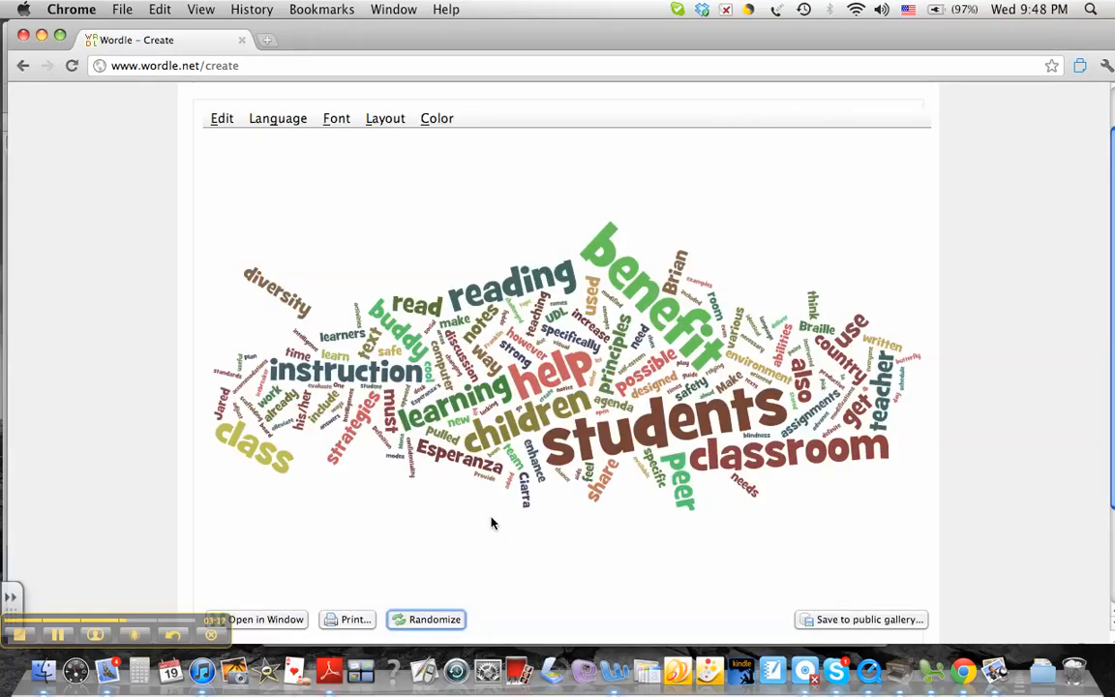
mouse_move(386, 587)
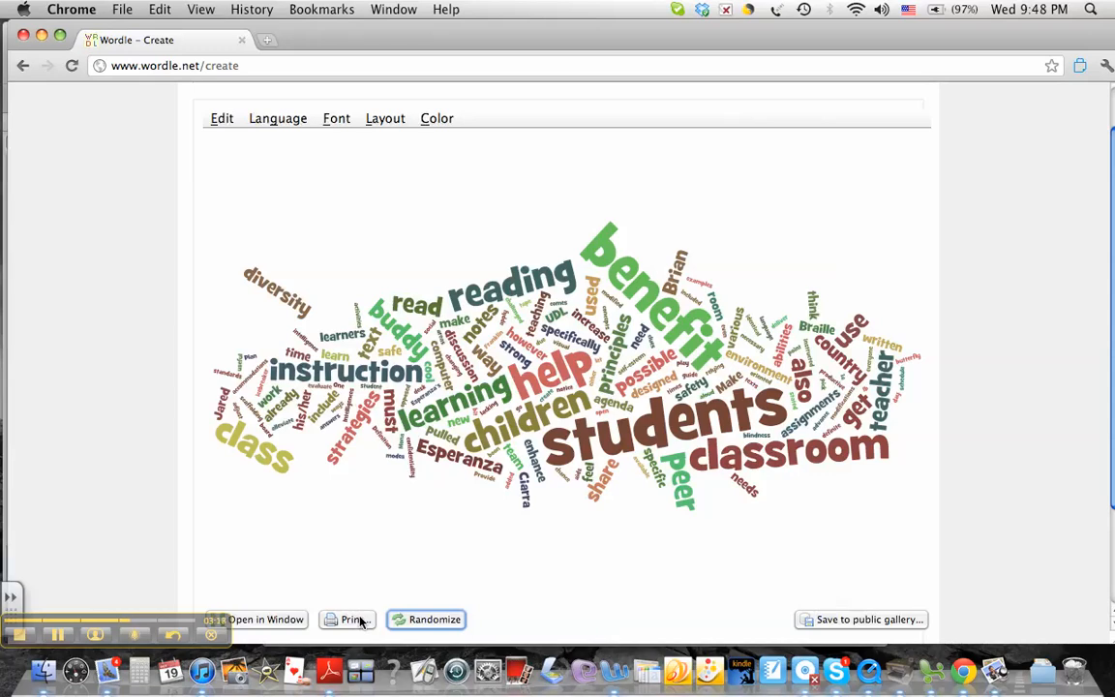
Print the word cloud, allowing the applet printer access, then switch to the image viewer.
left_click(348, 620)
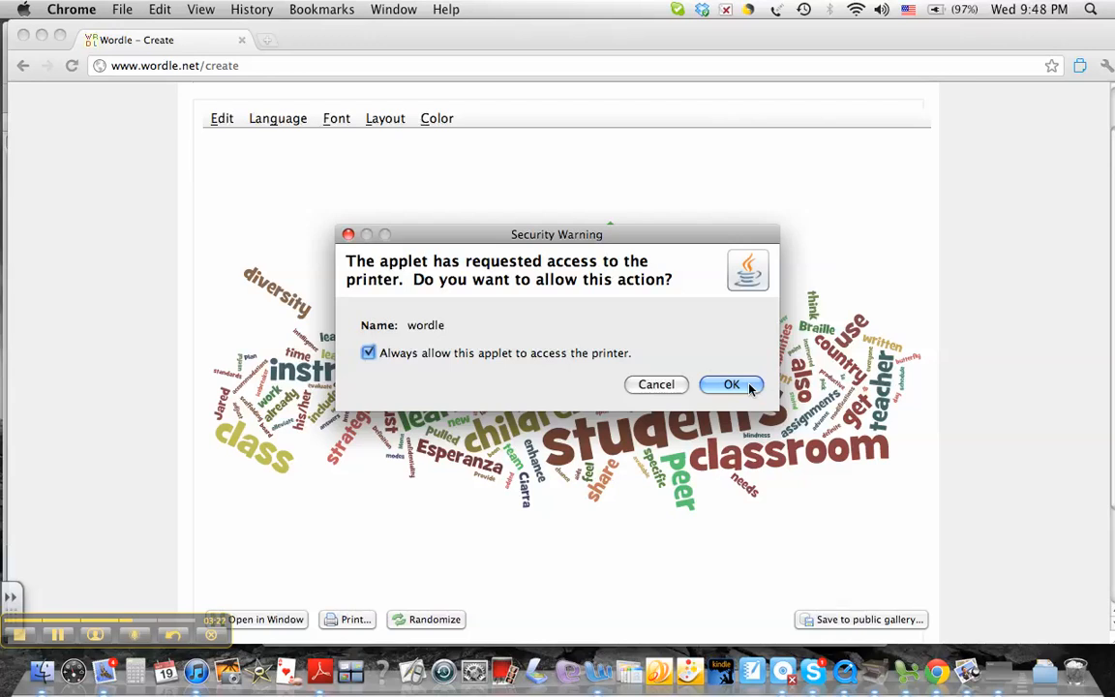
left_click(731, 384)
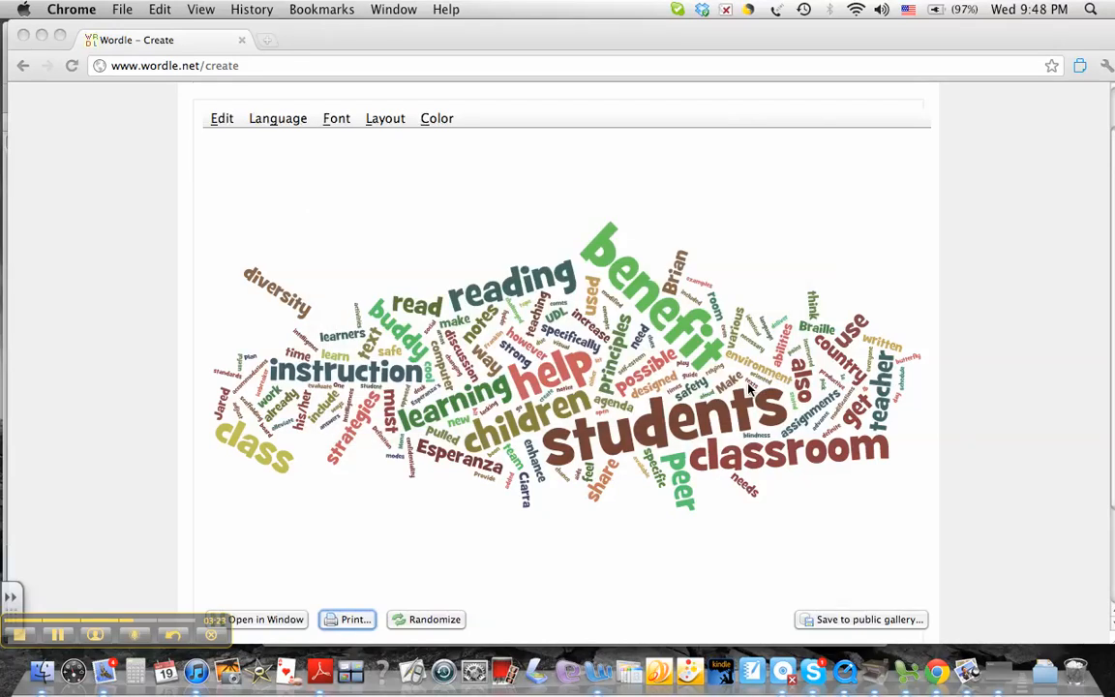
left_click(348, 620)
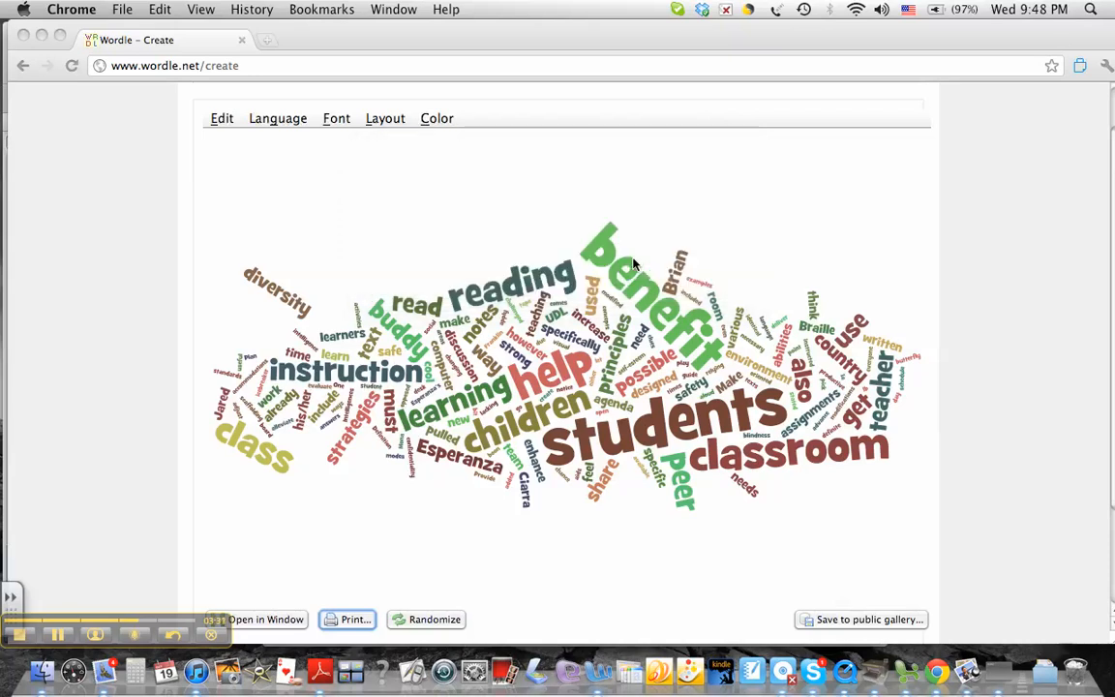
mouse_move(437, 481)
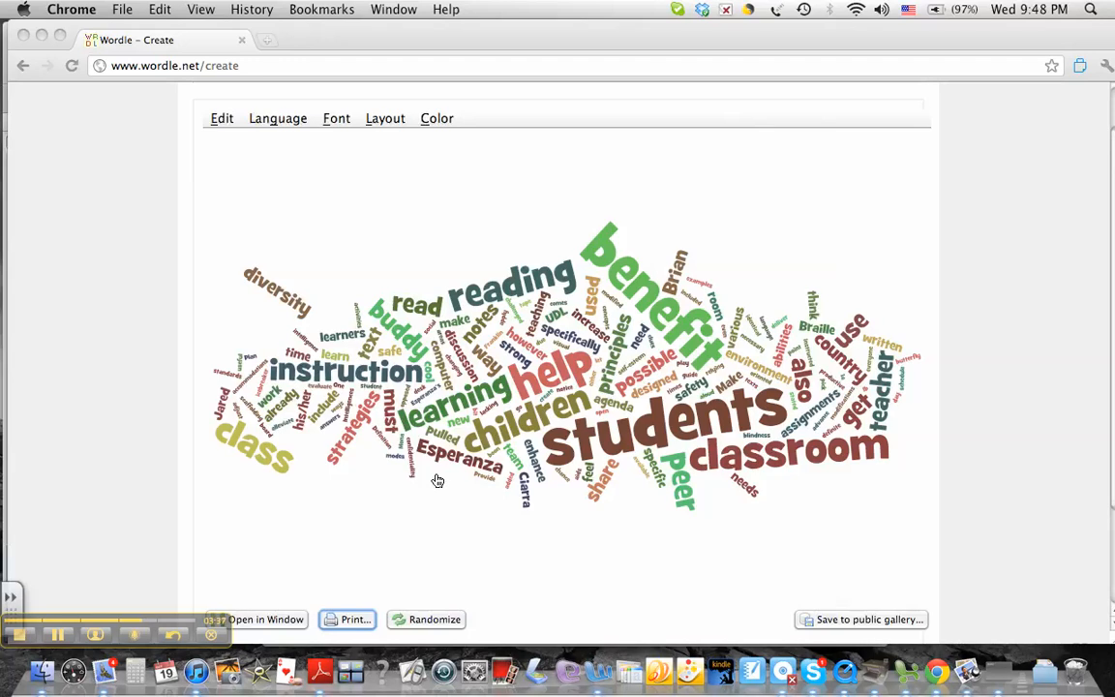
mouse_move(750, 97)
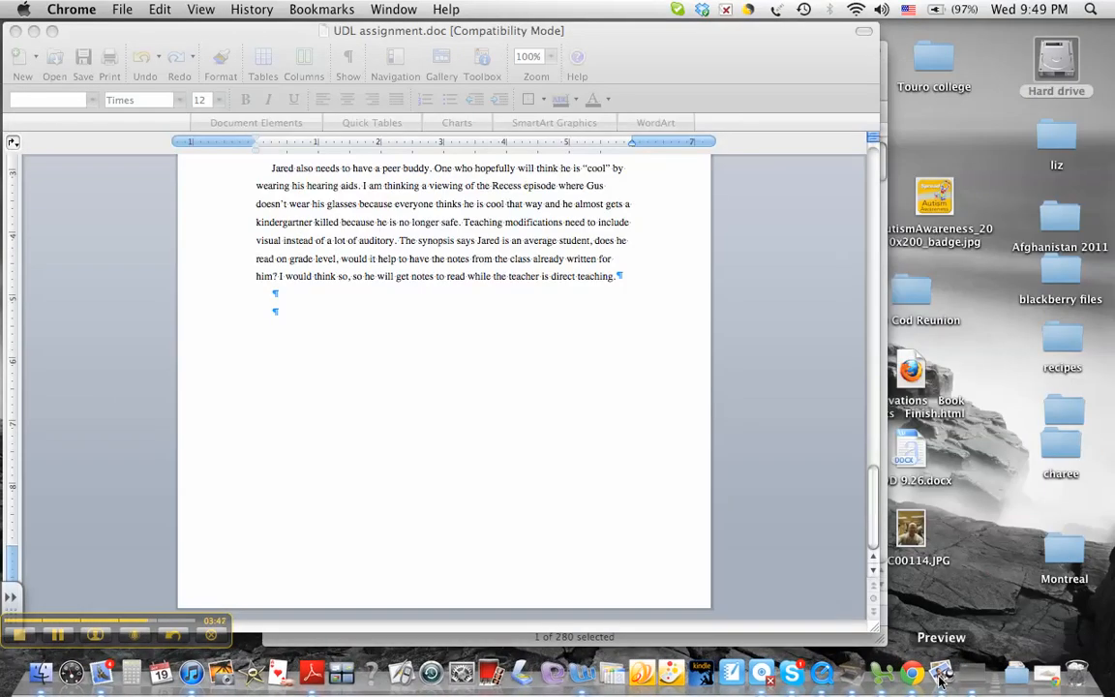
left_click(940, 670)
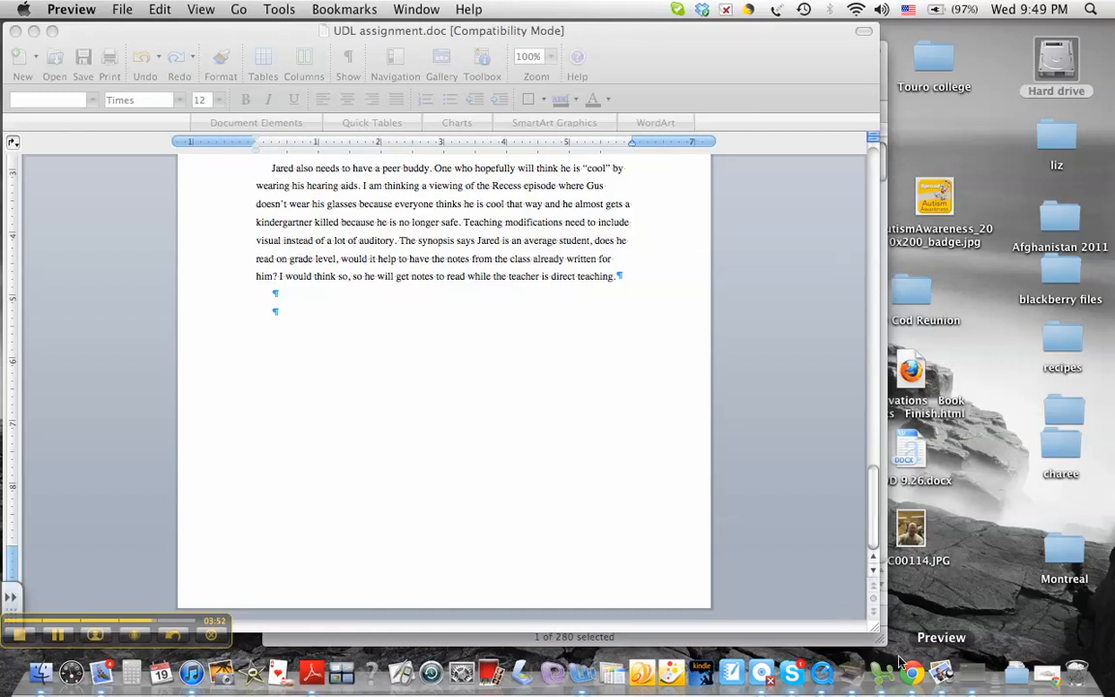
Open Worldle 3.png from the Touro college folder in Preview.
left_click(122, 9)
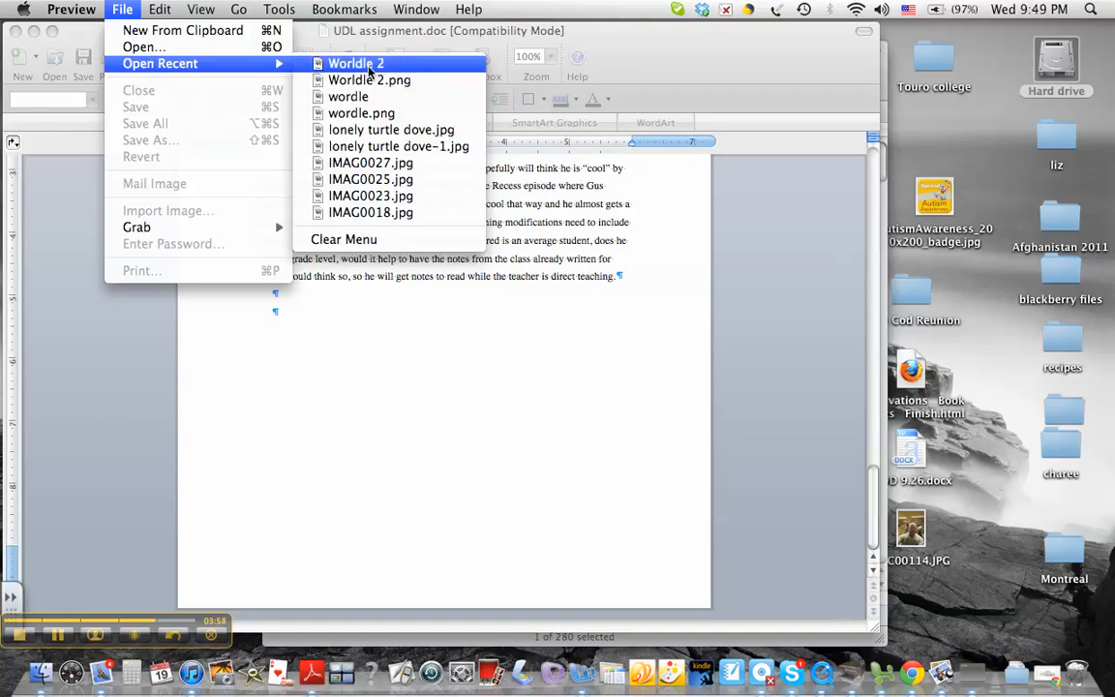
left_click(143, 46)
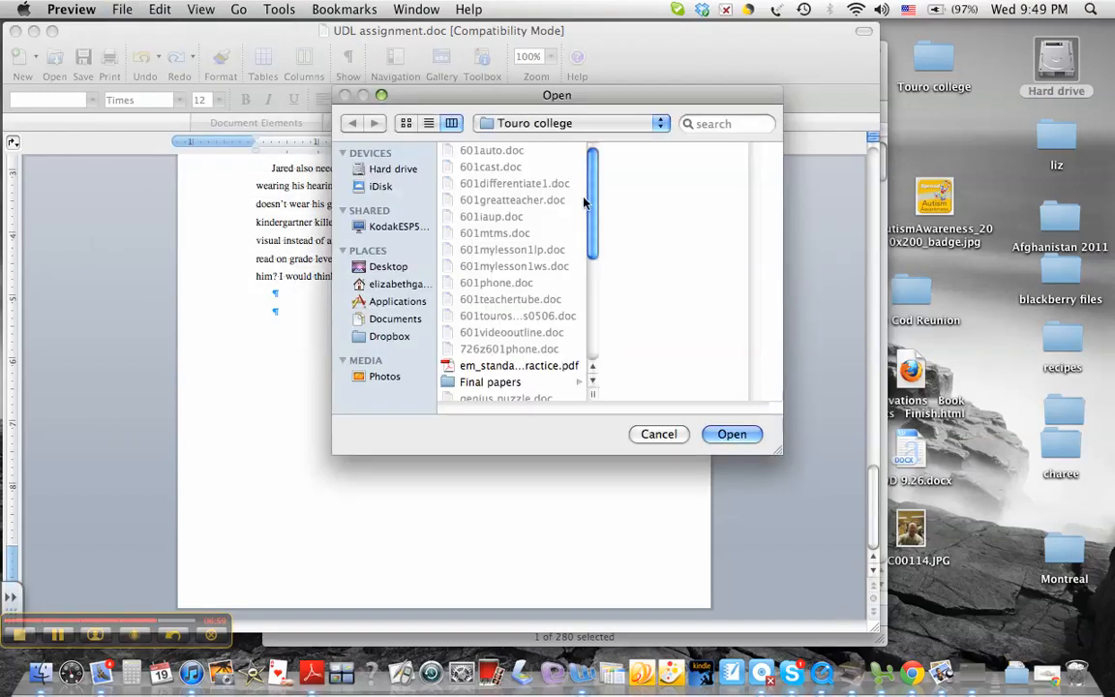
scroll("down", 3)
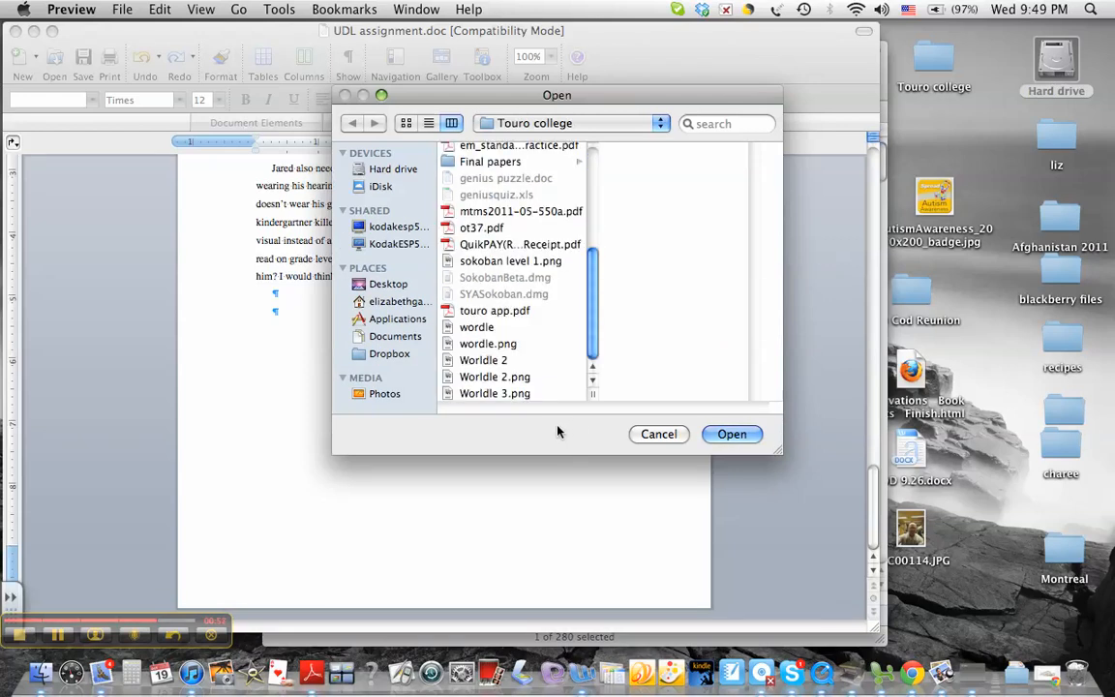
left_click(659, 434)
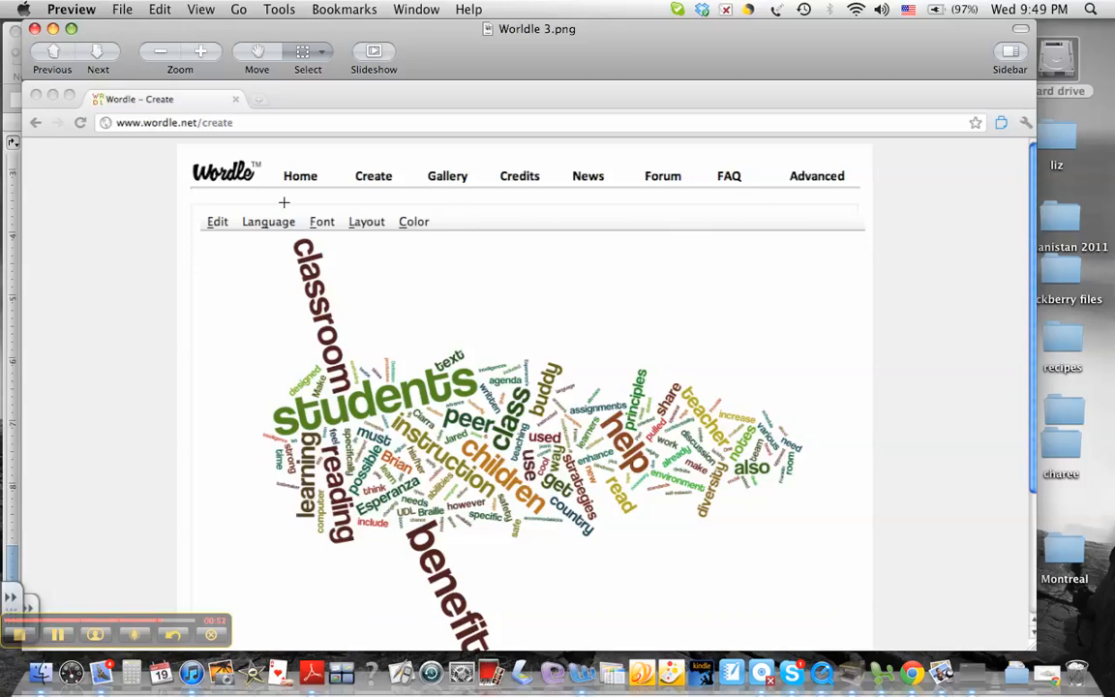
mouse_move(247, 256)
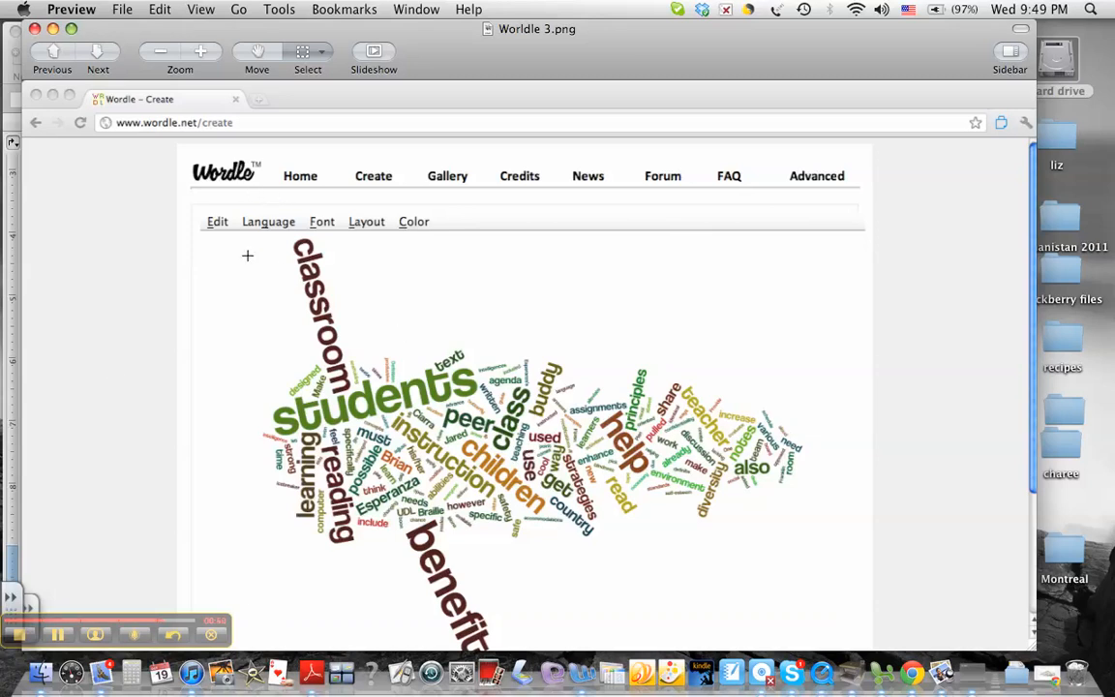
mouse_move(295, 308)
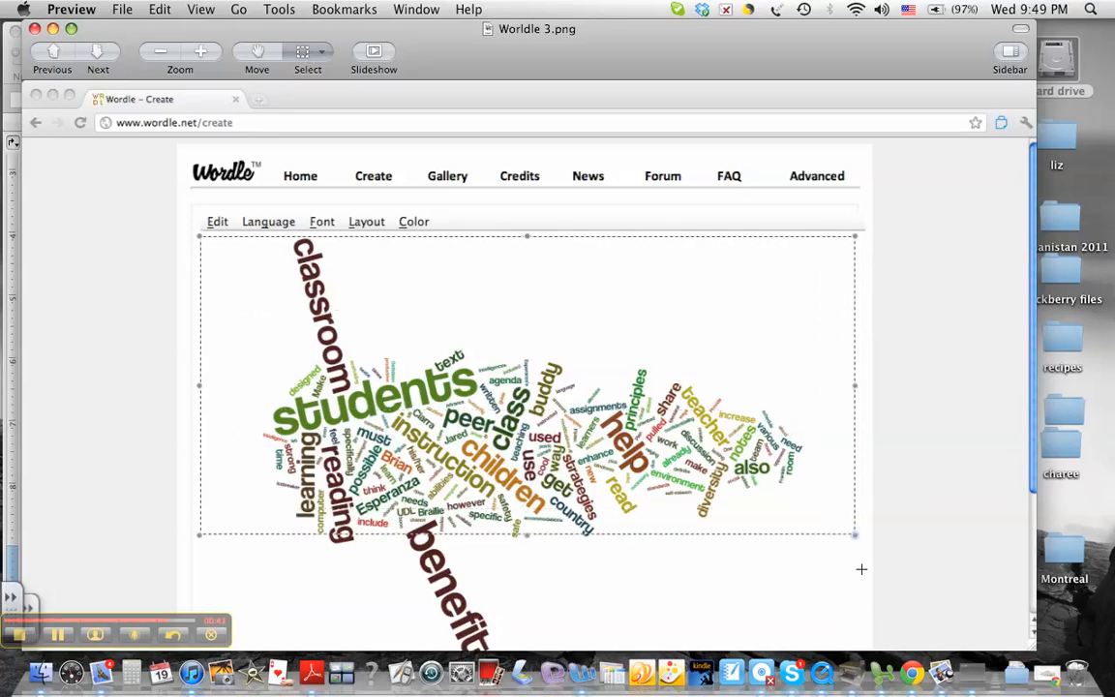
Select the word cloud area and crop Worldle 3.png down to it.
left_click_drag(855, 534, 882, 646)
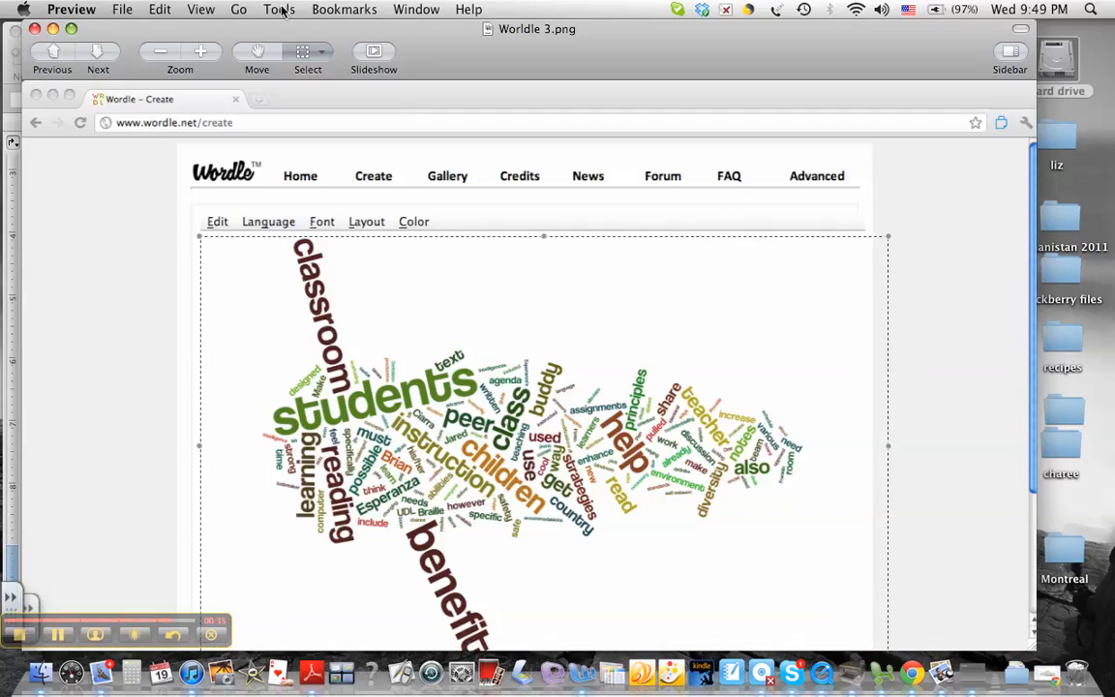
mouse_move(888, 403)
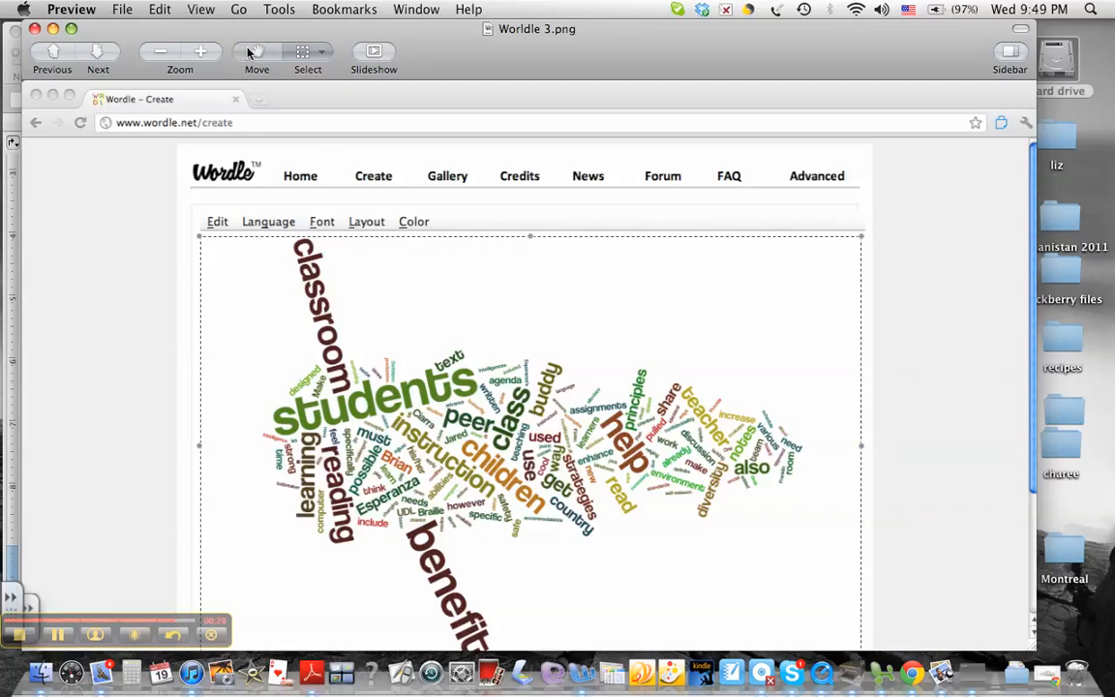
left_click(279, 9)
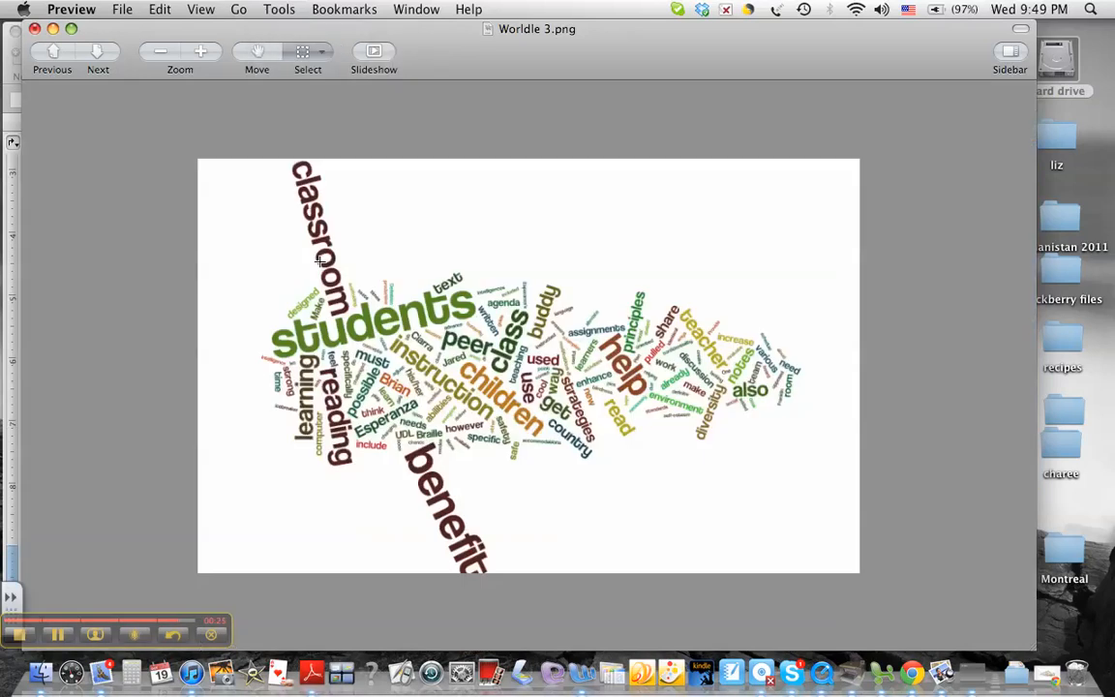
left_click(122, 8)
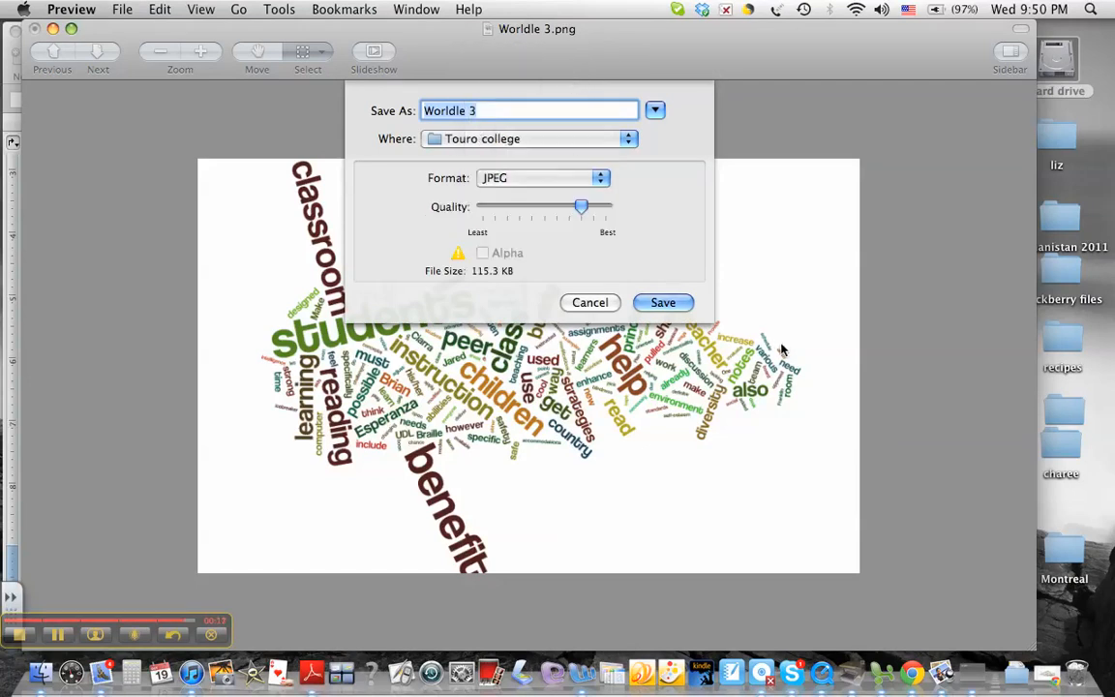
Save the cropped image as JPEG 'Worldle 3' in Touro college.
left_click(662, 302)
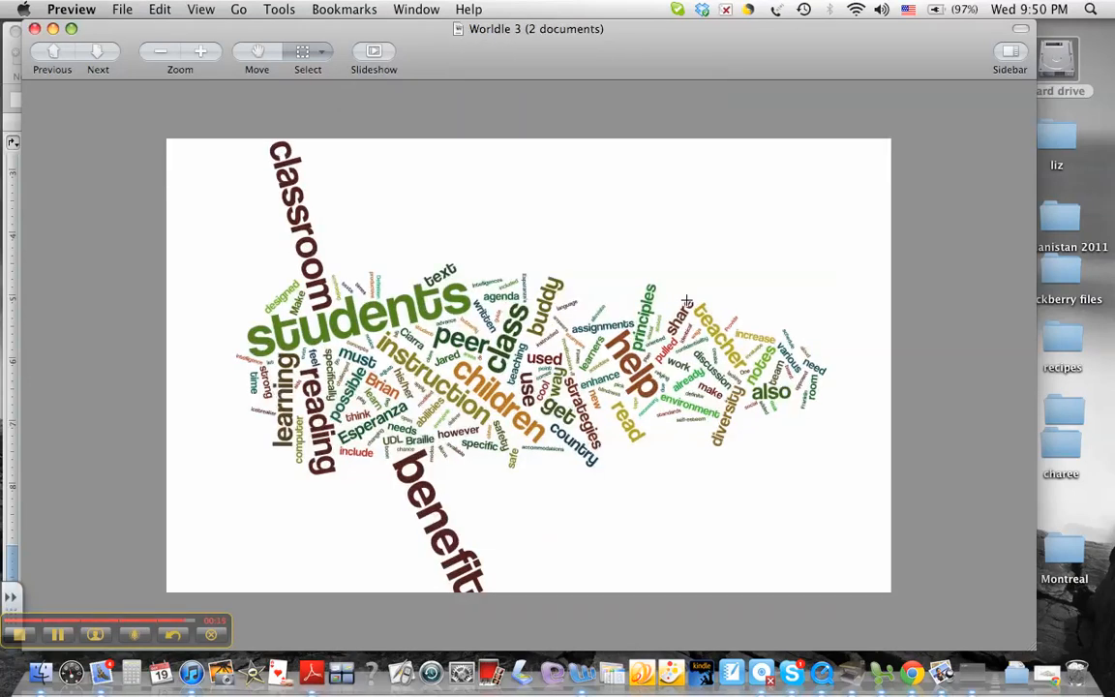